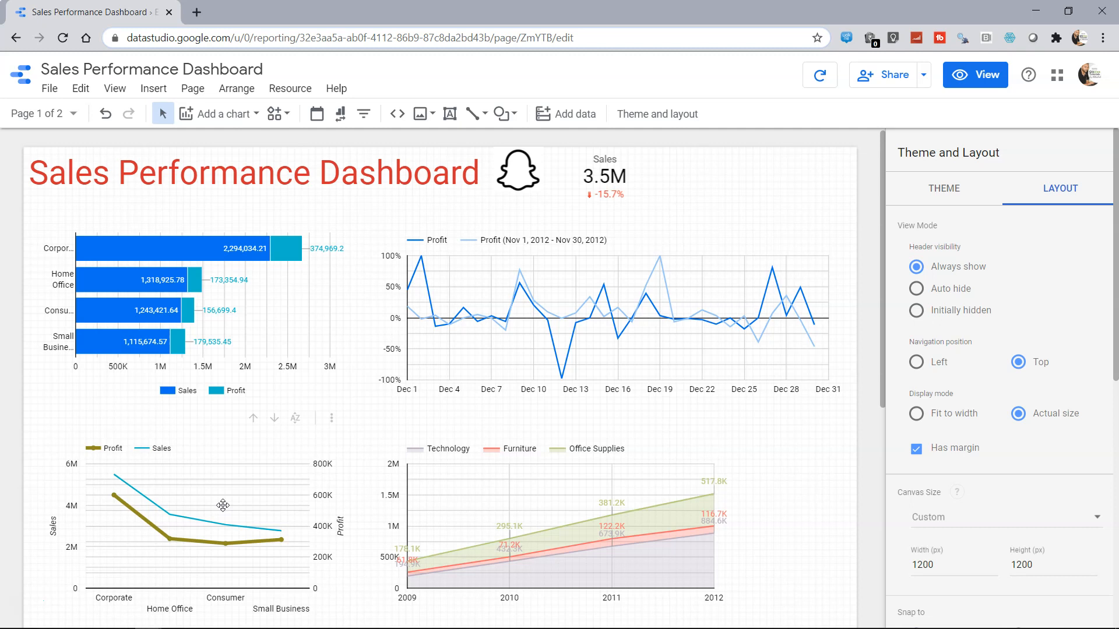
mouse_move(364, 113)
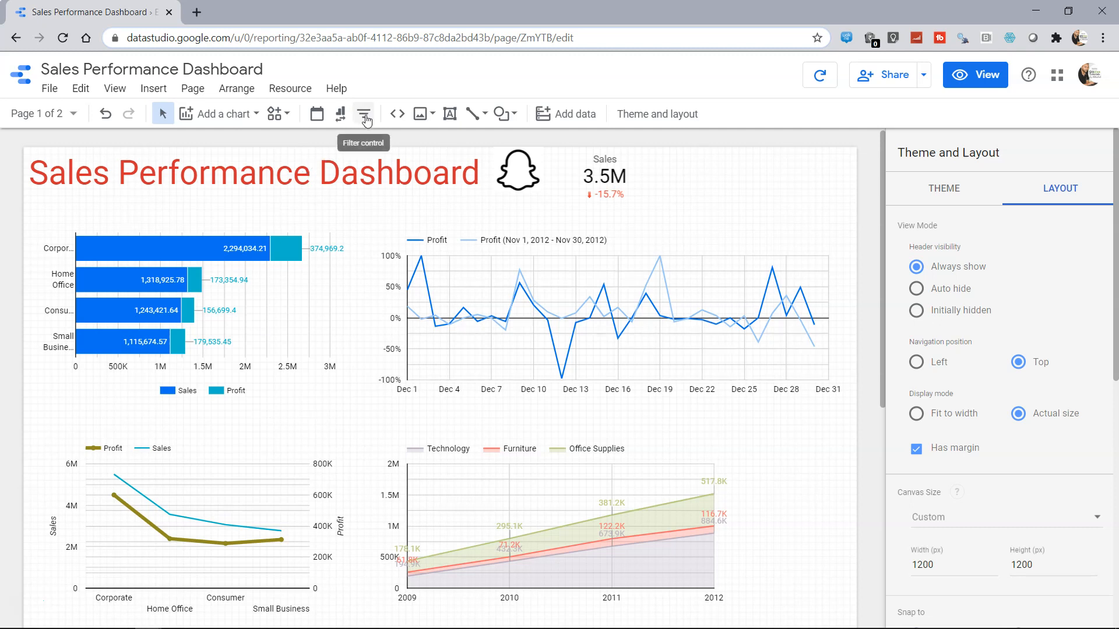
mouse_move(339, 153)
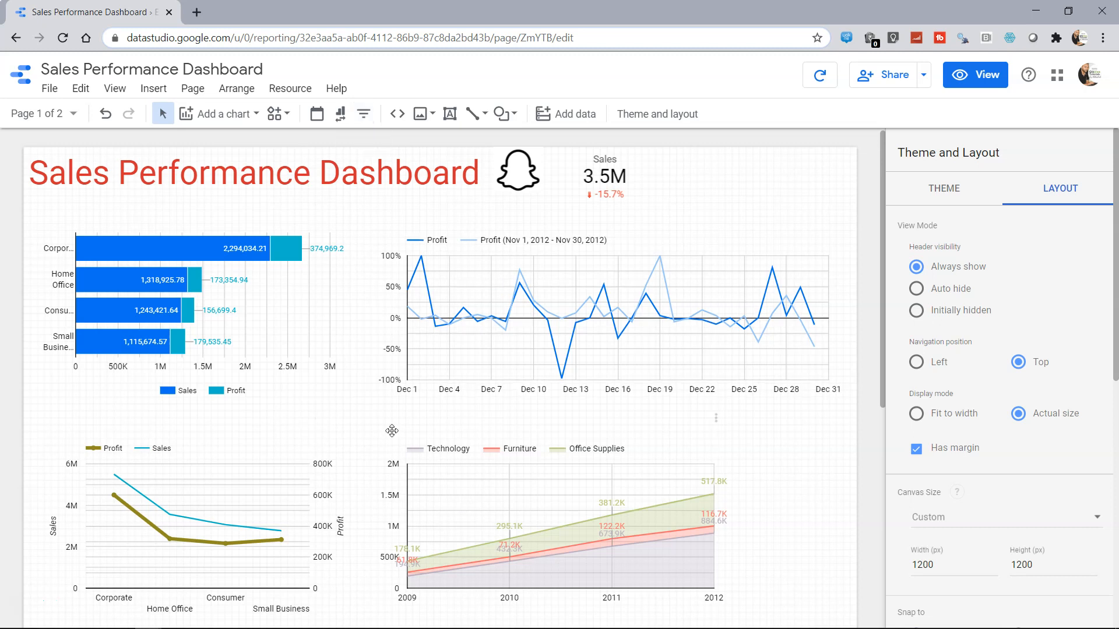
mouse_move(363, 114)
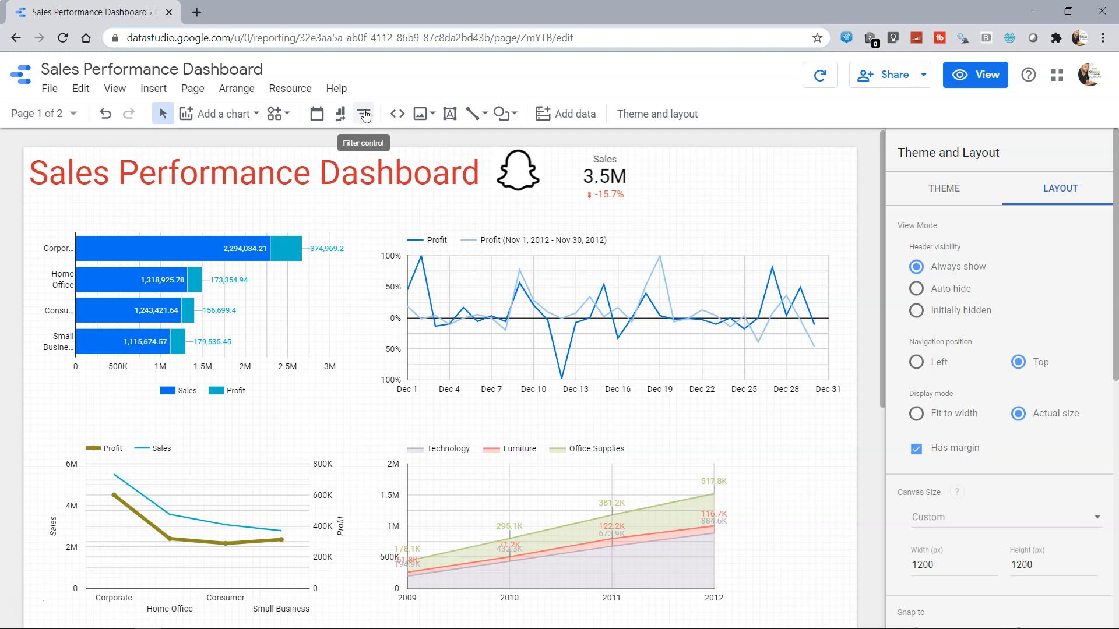
Add a filter control beside the Sales scorecard using Customer Segment as its dimension
left_click(363, 113)
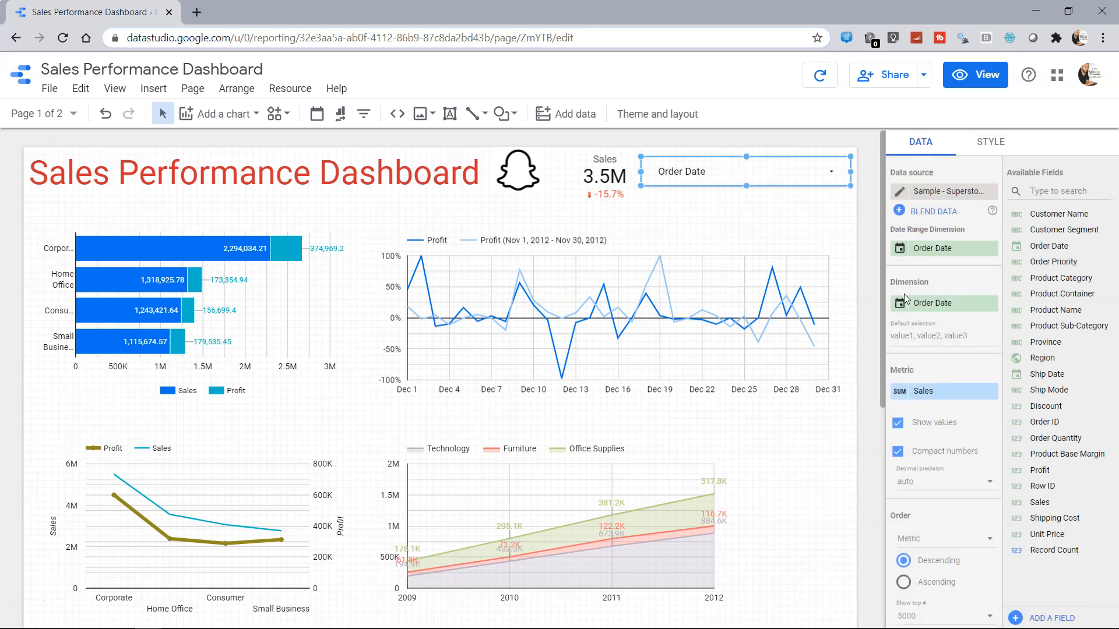
mouse_move(933, 303)
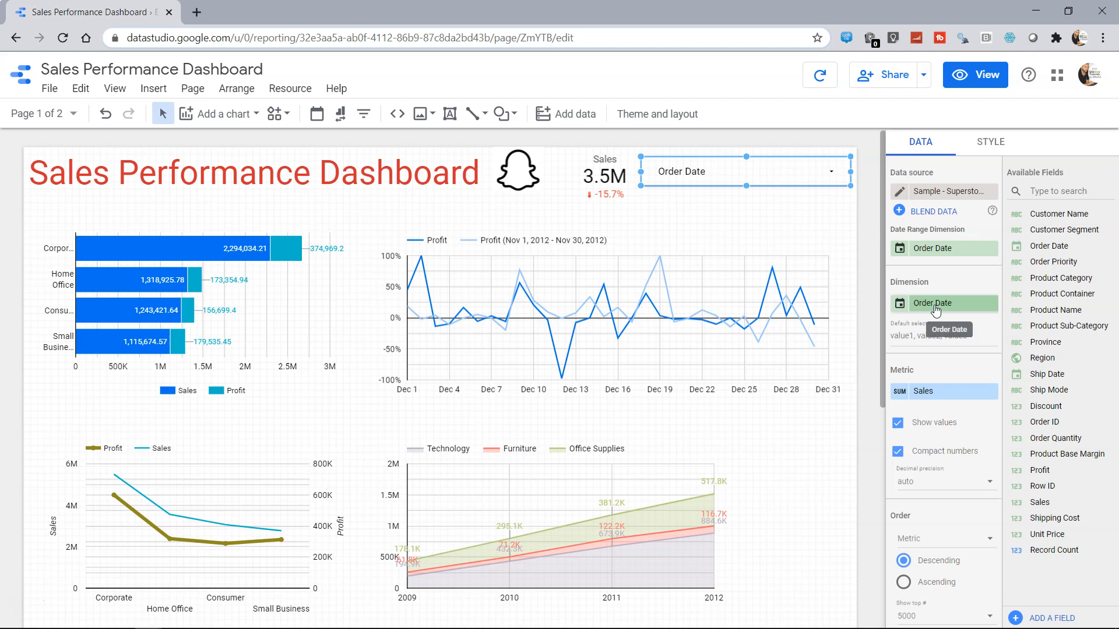
left_click(933, 303)
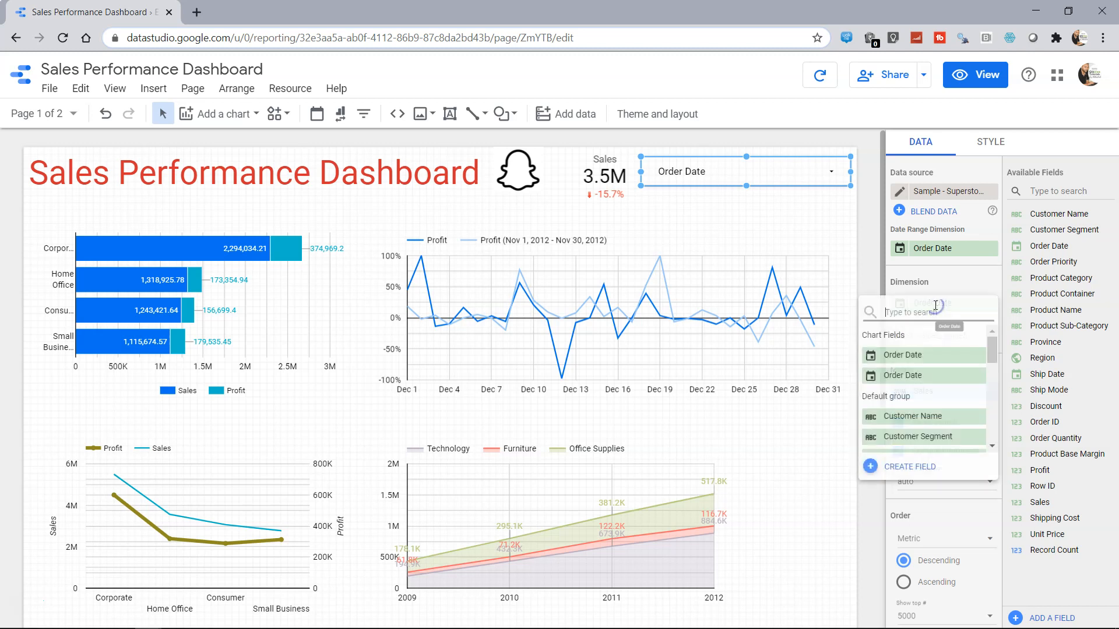
scroll("down", 3)
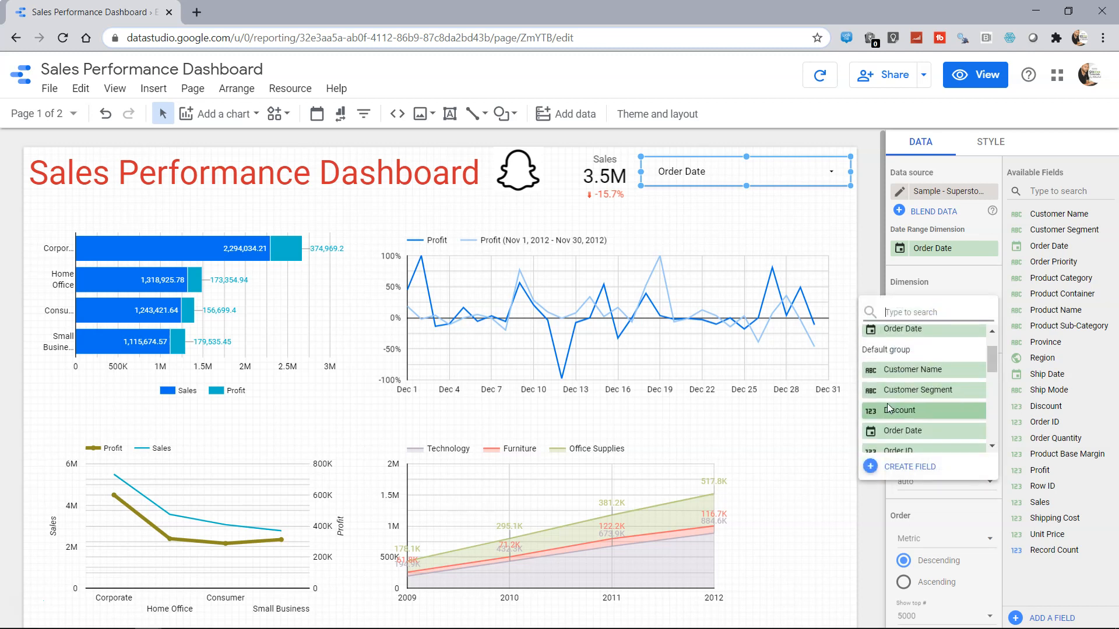
left_click(919, 389)
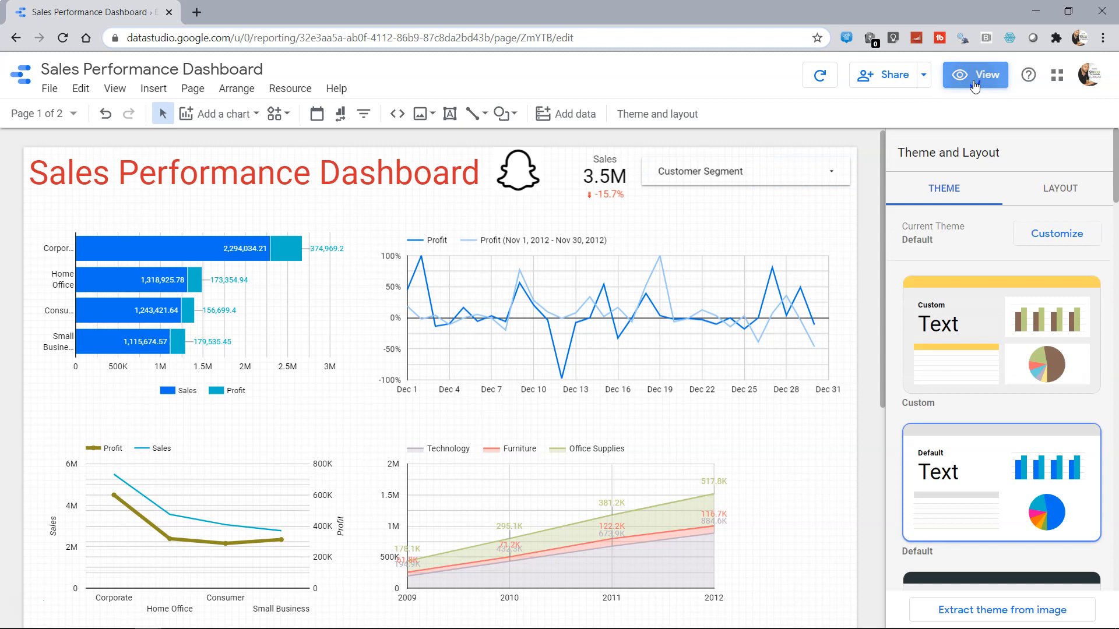
In view mode, filter to only Home Office and Consumer segments, sales totaling 1.7M
left_click(974, 74)
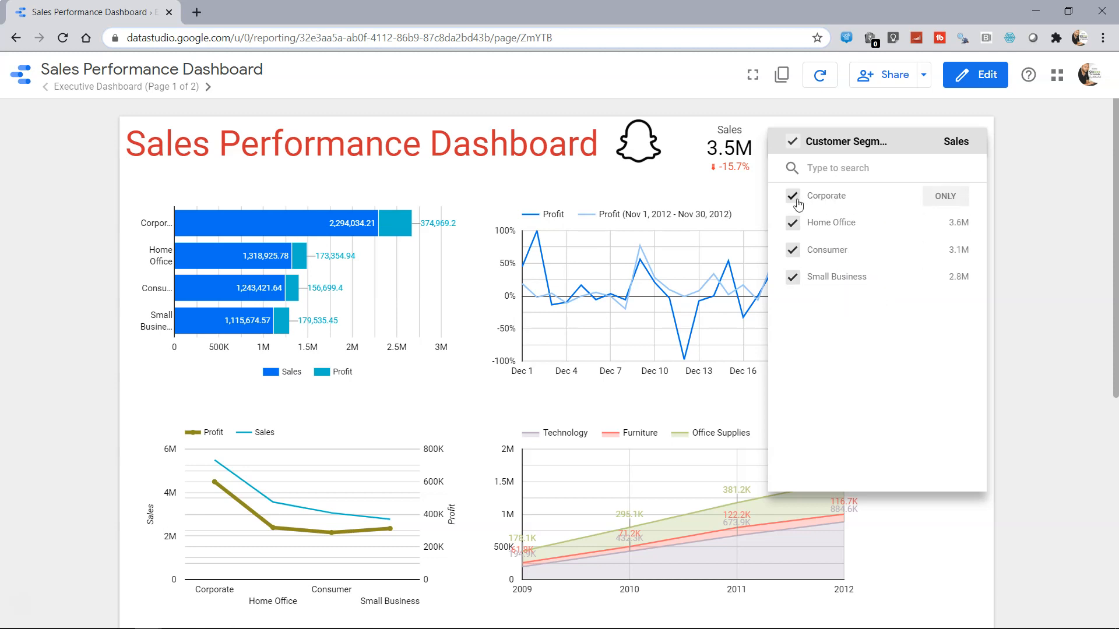
mouse_move(806, 202)
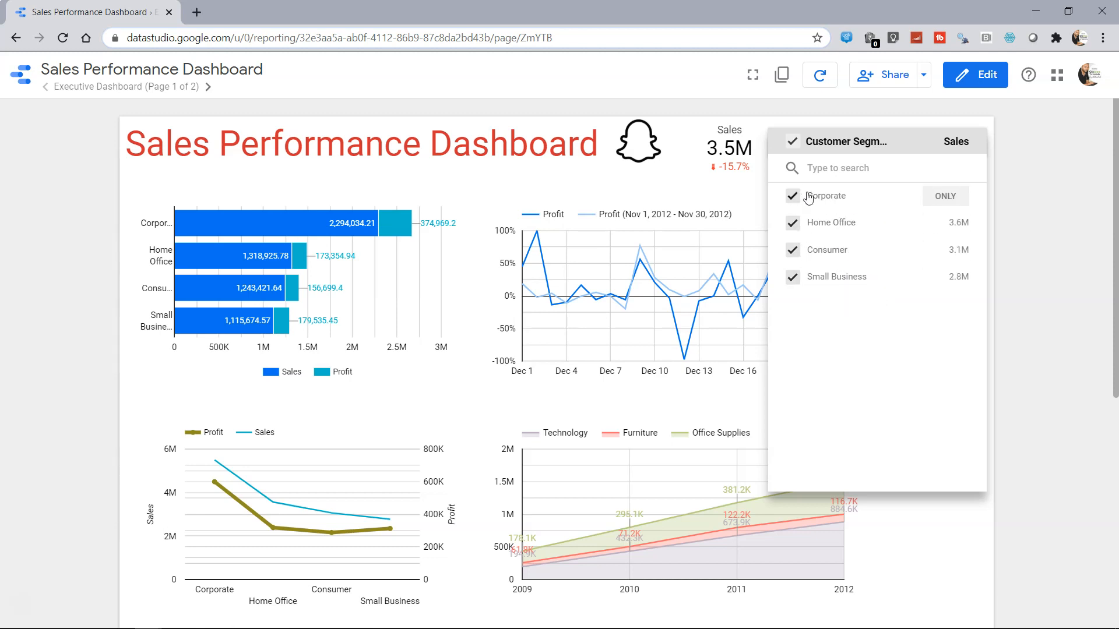
mouse_move(813, 288)
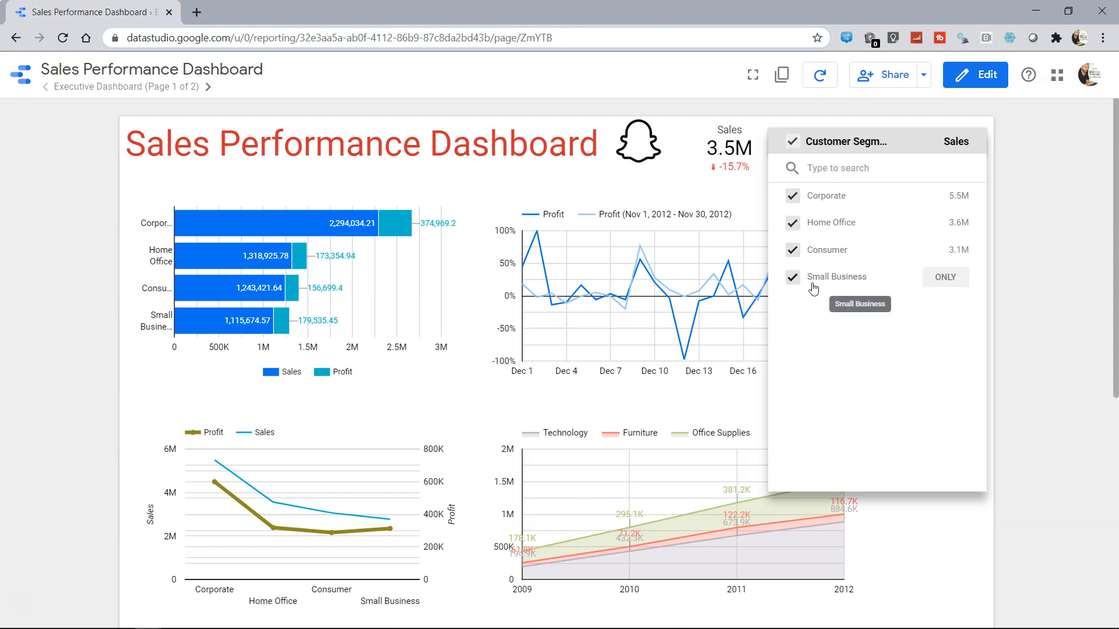
mouse_move(817, 281)
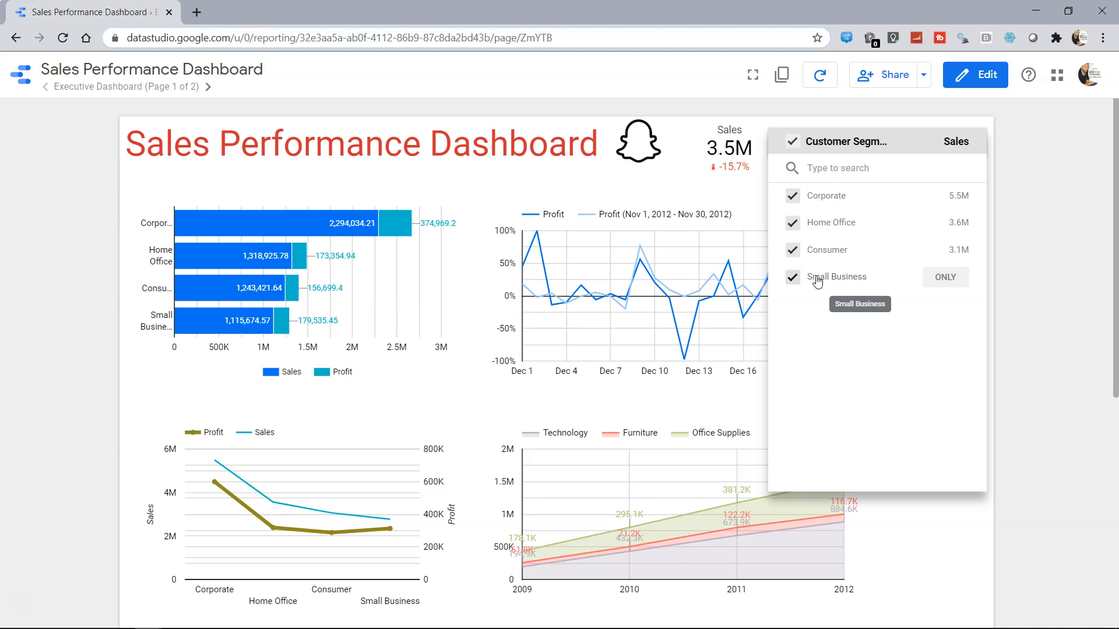
mouse_move(842, 229)
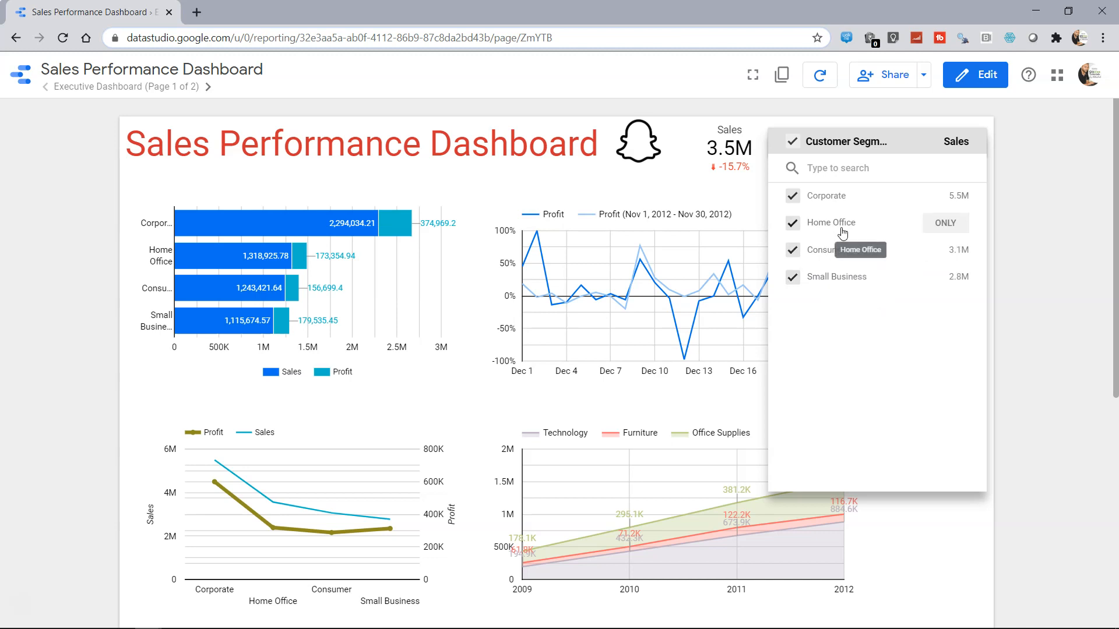
mouse_move(946, 222)
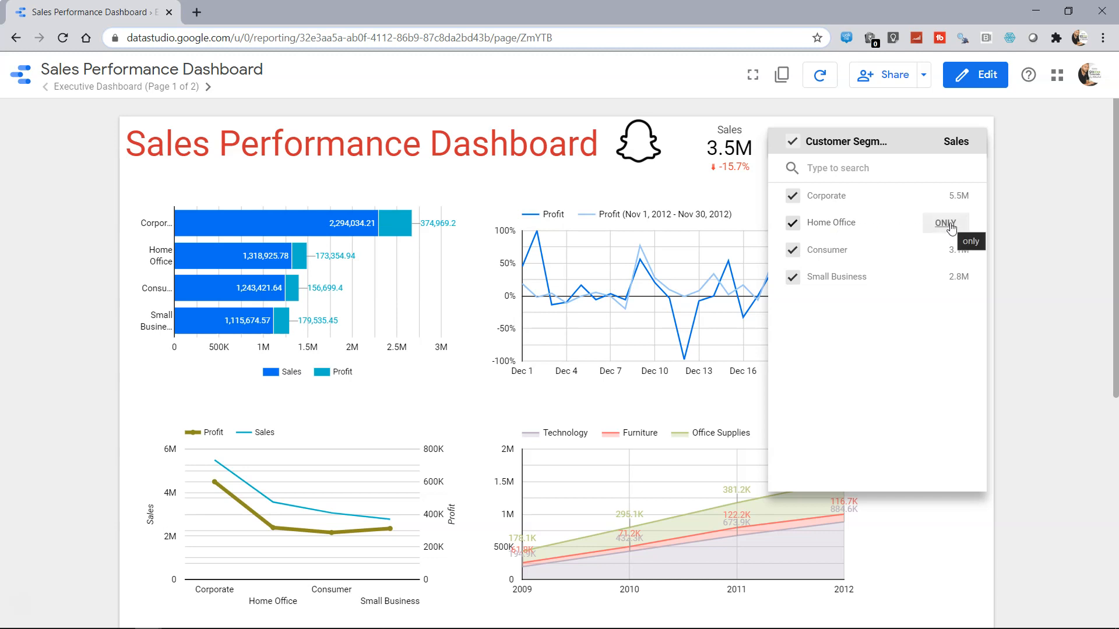
left_click(945, 222)
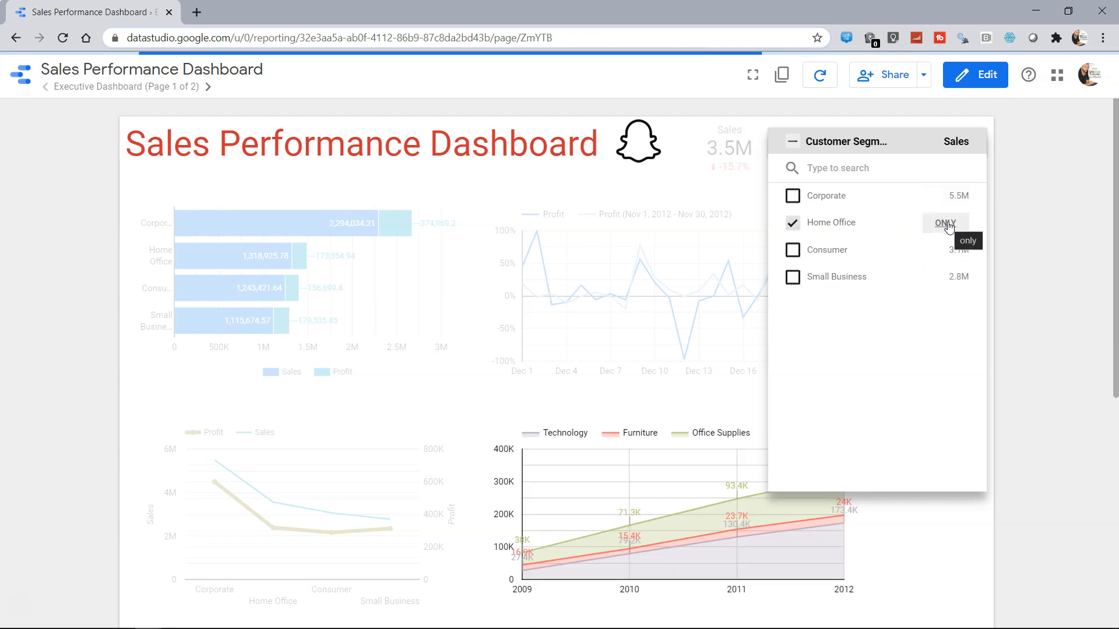
left_click(945, 222)
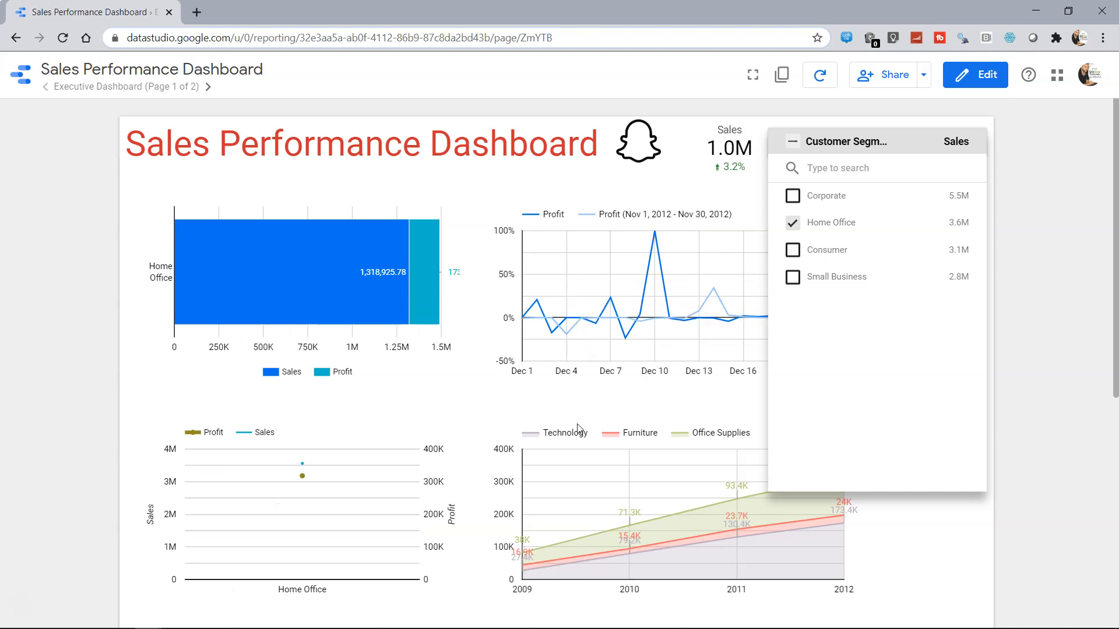
mouse_move(827, 249)
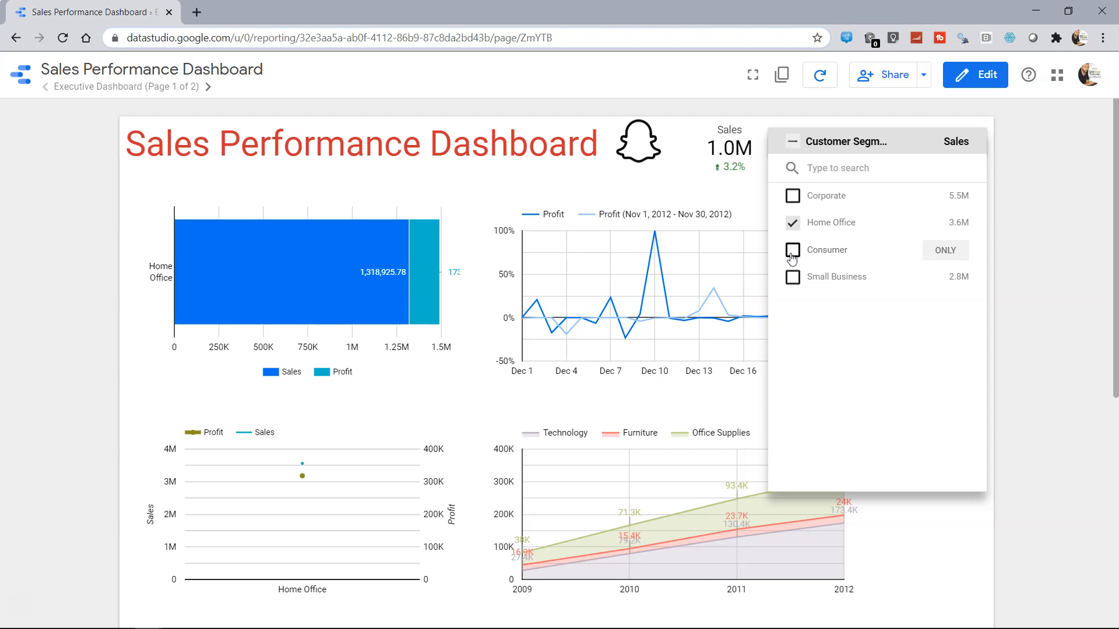
left_click(792, 249)
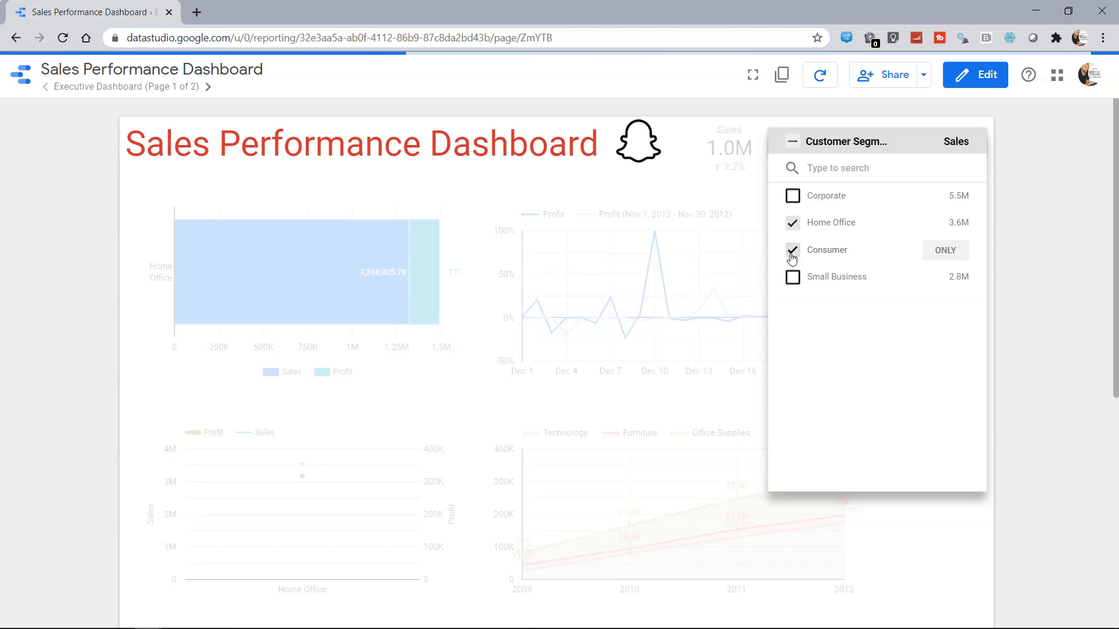
left_click(793, 250)
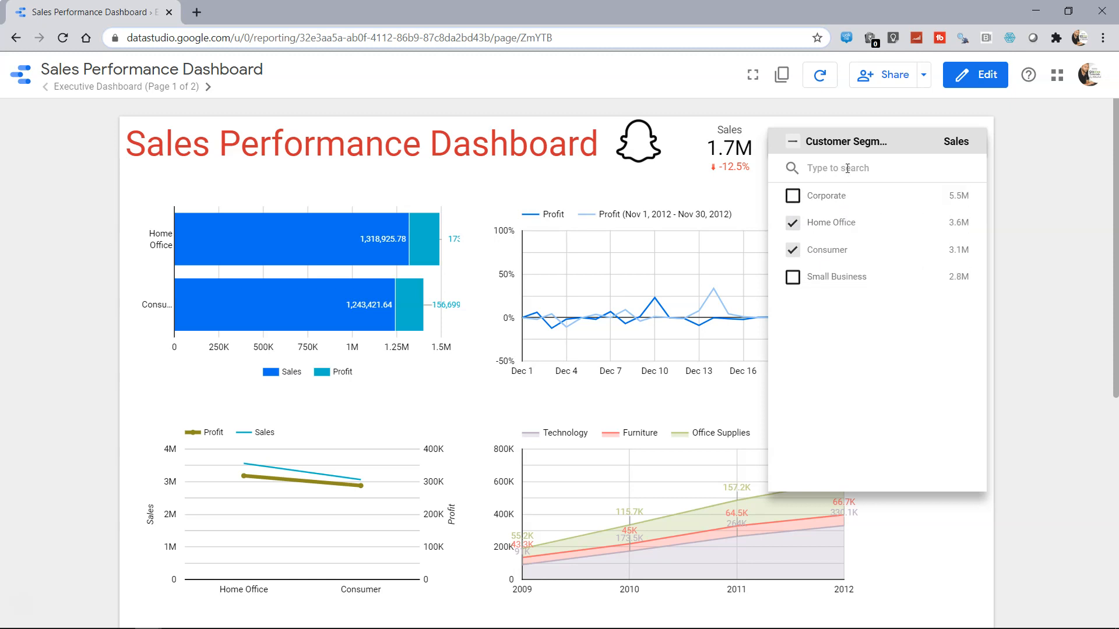
Search 'sma' and include Small Business in the filter, raising sales to 2.3M
type("sma")
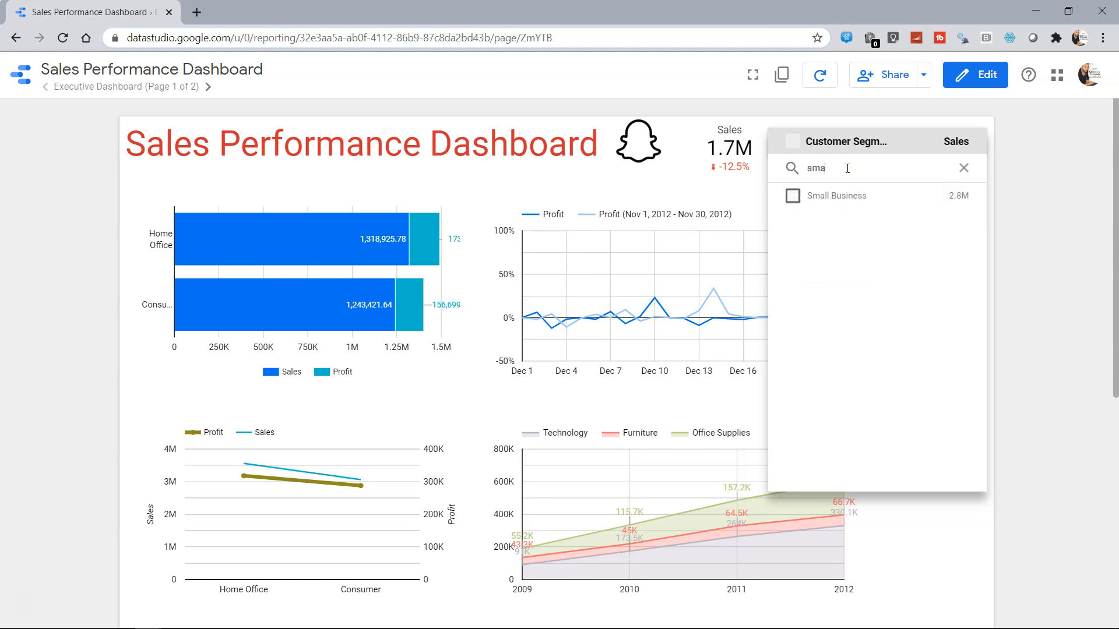
left_click(793, 196)
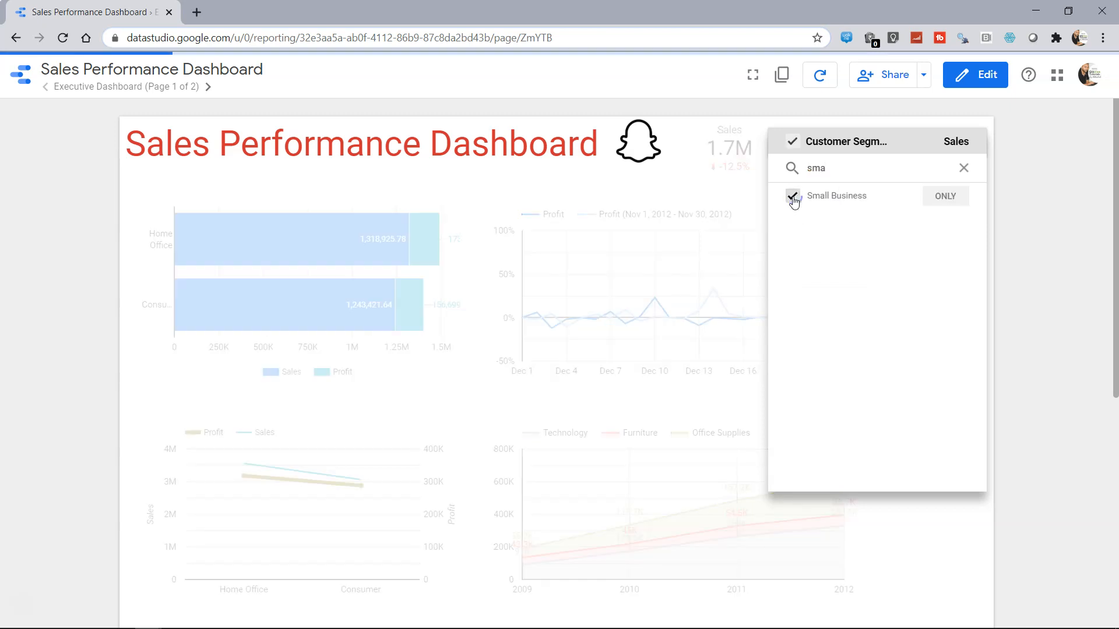
left_click(793, 196)
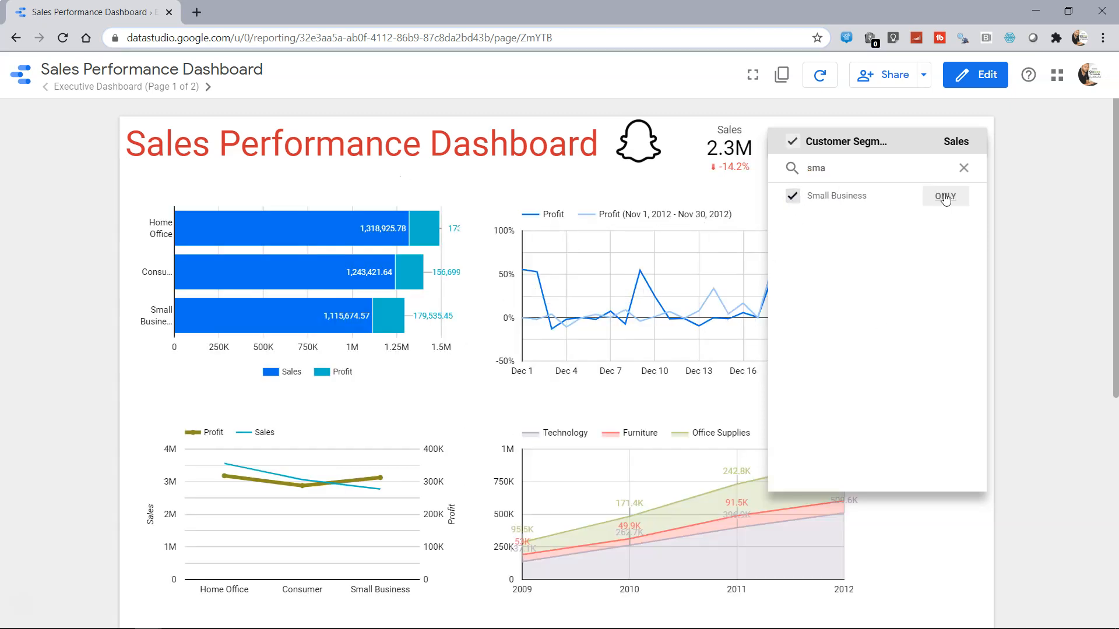
left_click(964, 168)
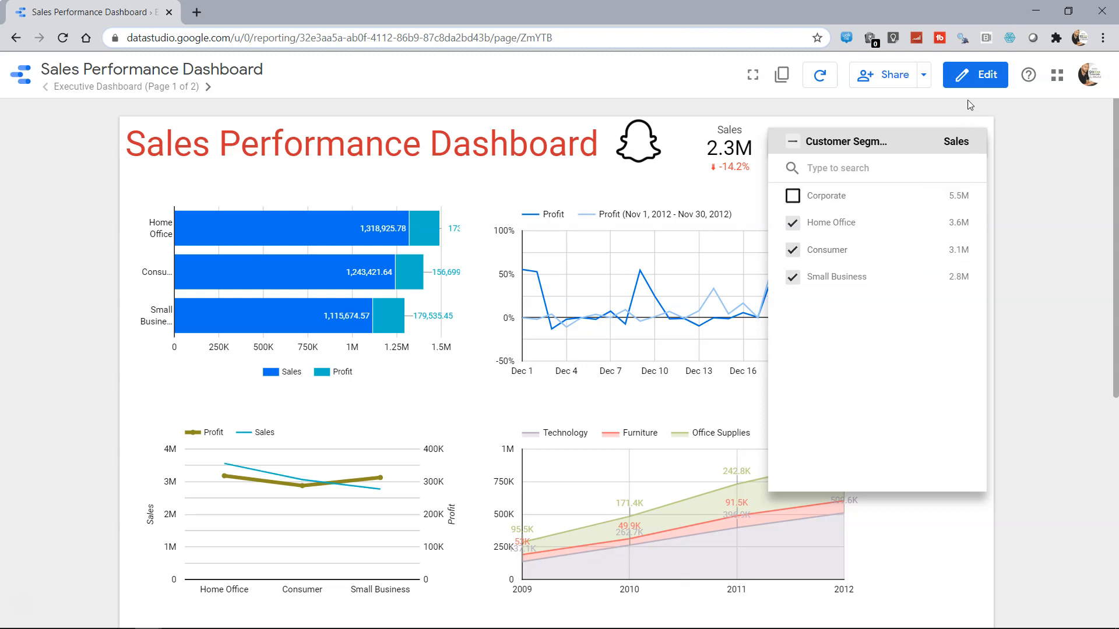
Set Profit as the Customer Segment filter's metric and preview the dashboard
left_click(974, 74)
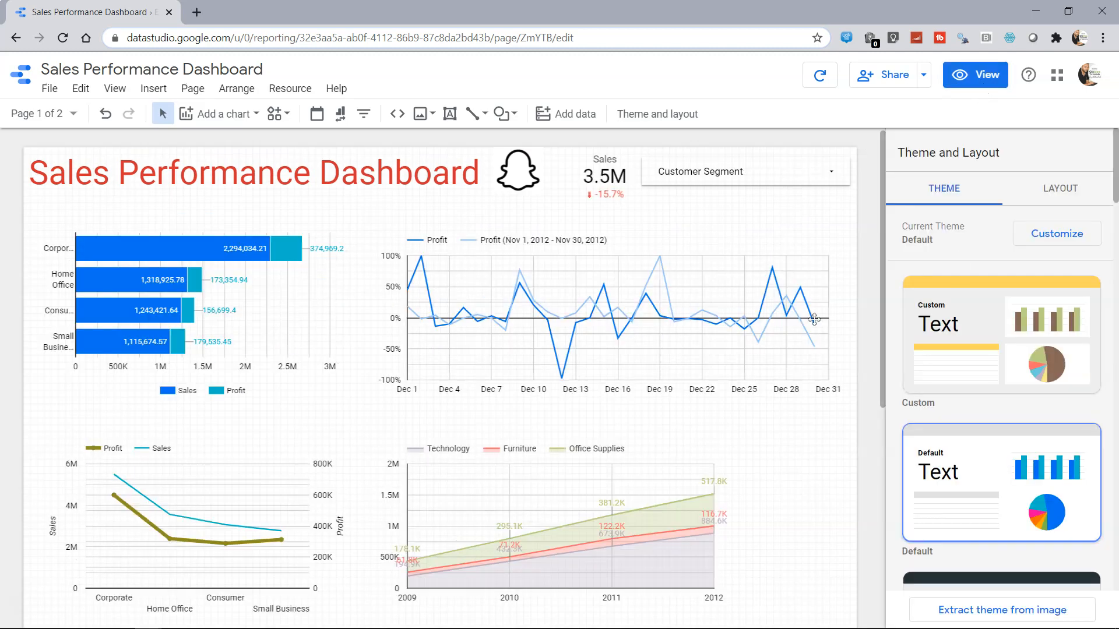
left_click(745, 171)
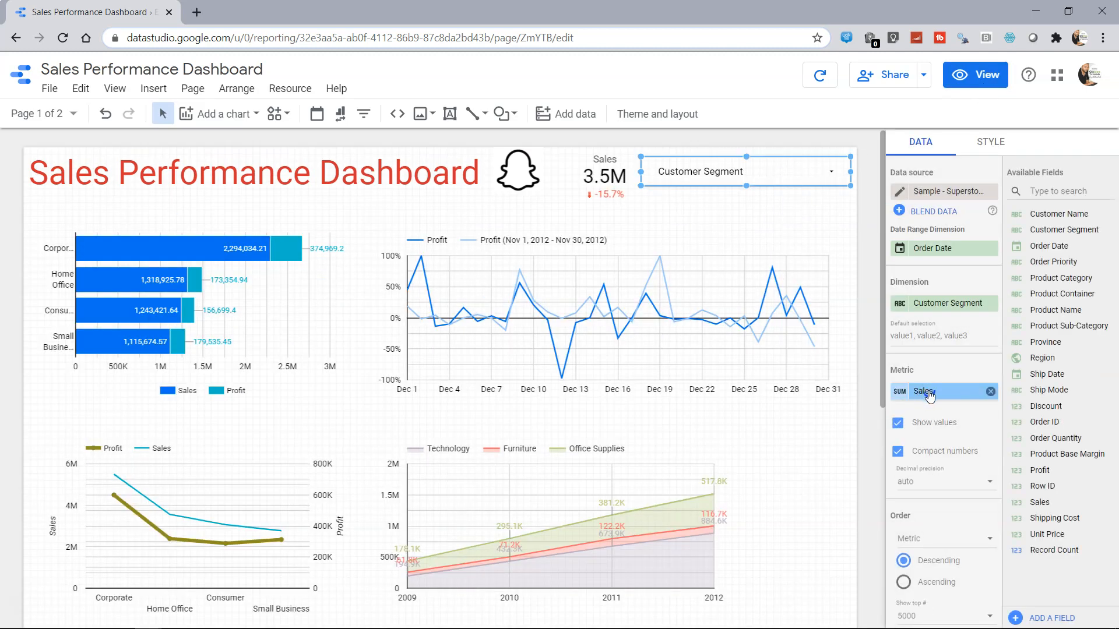
left_click(931, 392)
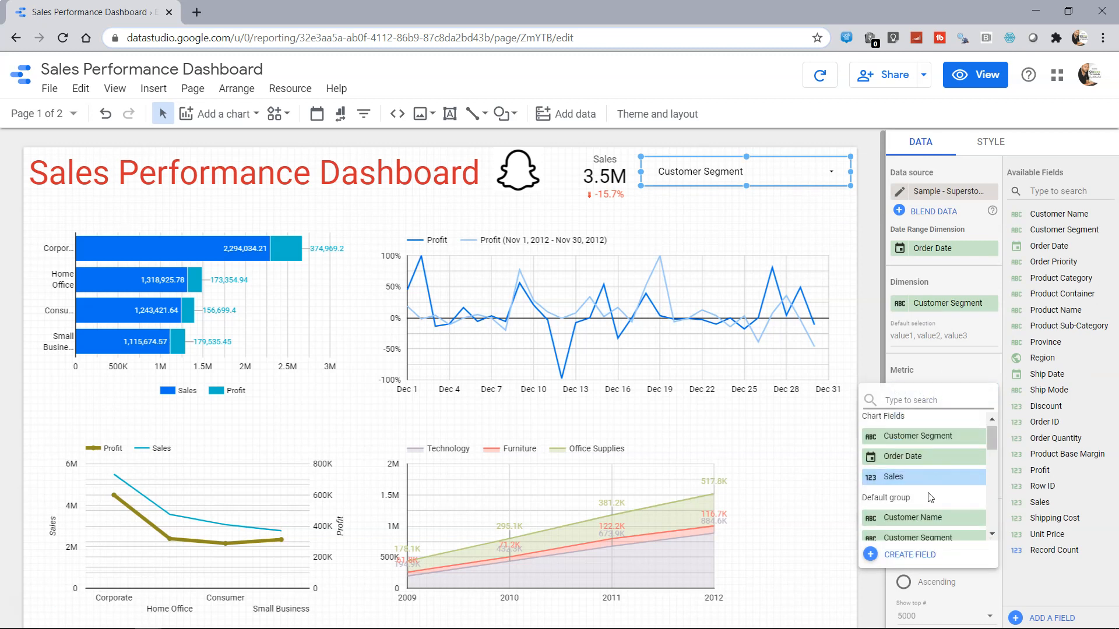
scroll("down", 3)
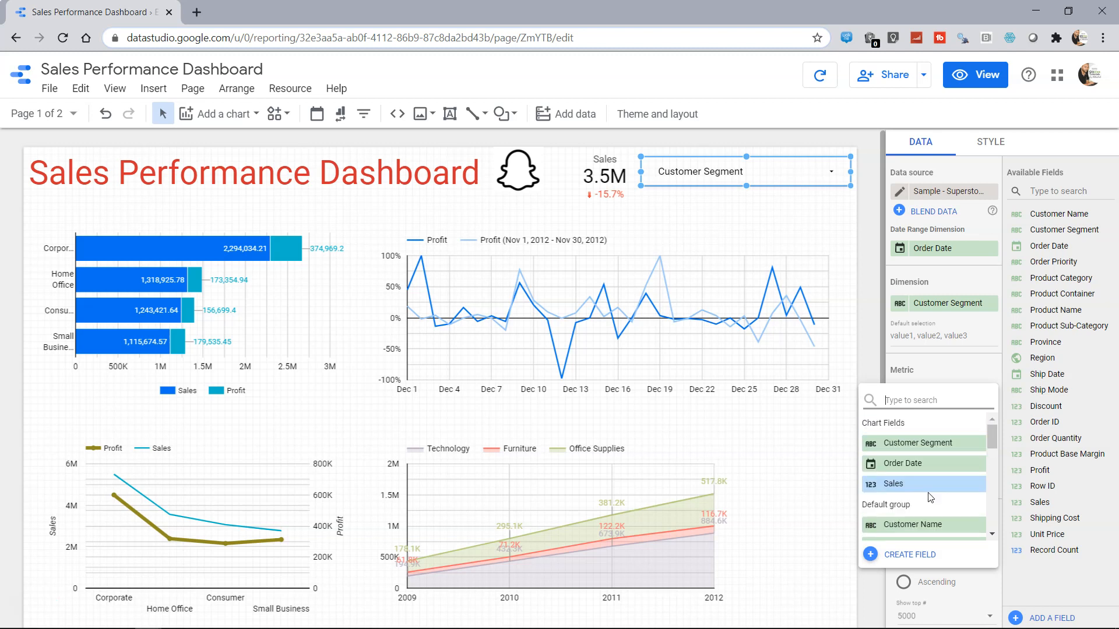
type("profi")
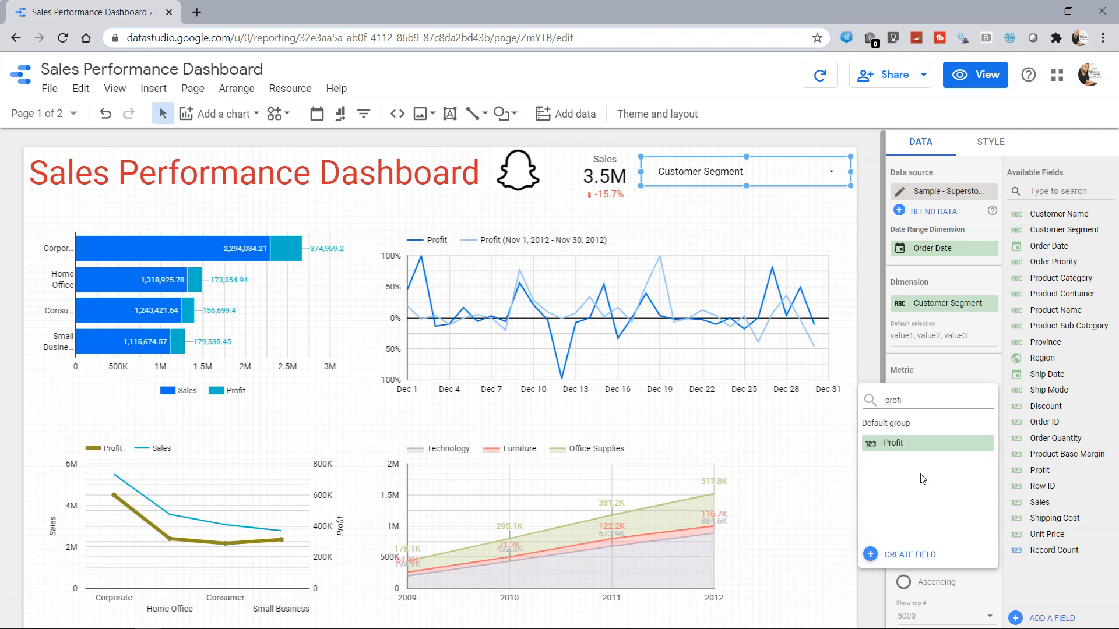
left_click(927, 443)
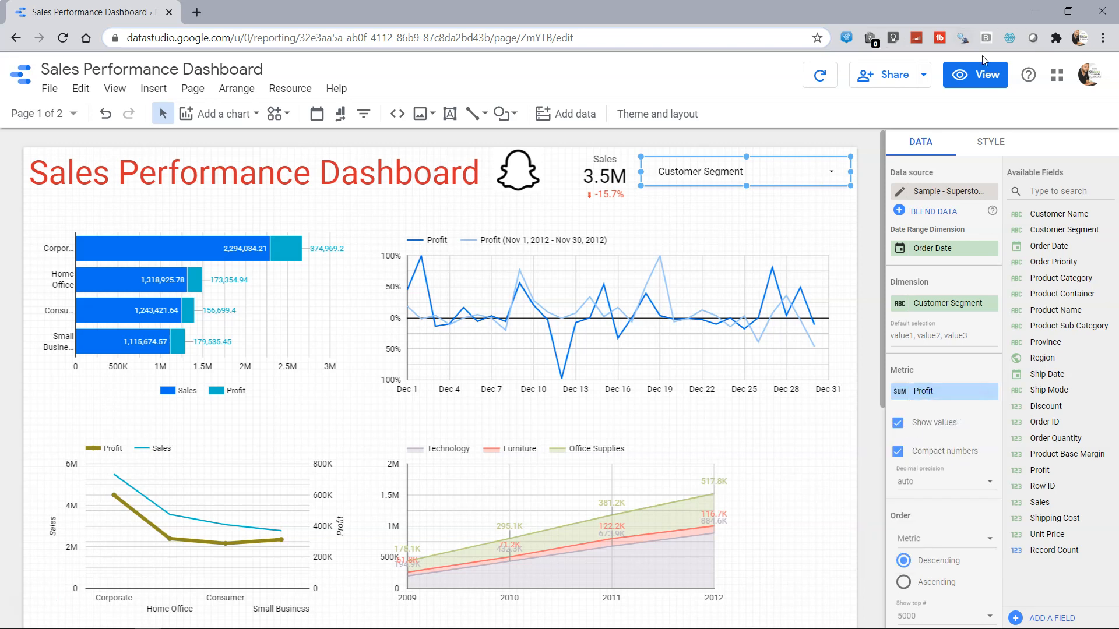
left_click(975, 75)
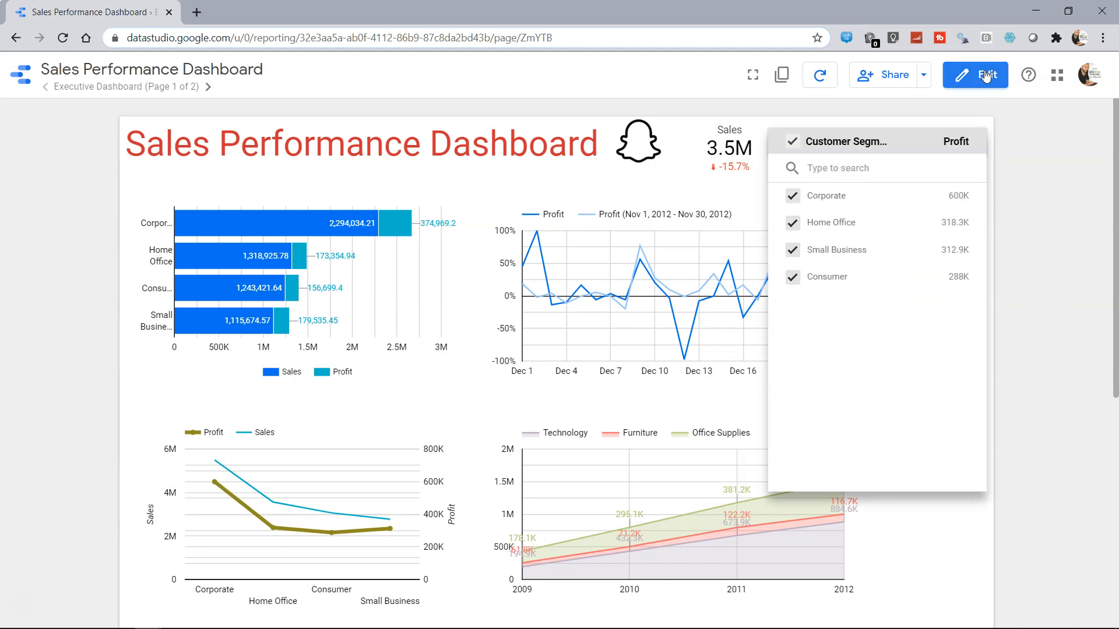
Inspect the filter's four segments with profits in view mode, then return to editing
left_click(975, 75)
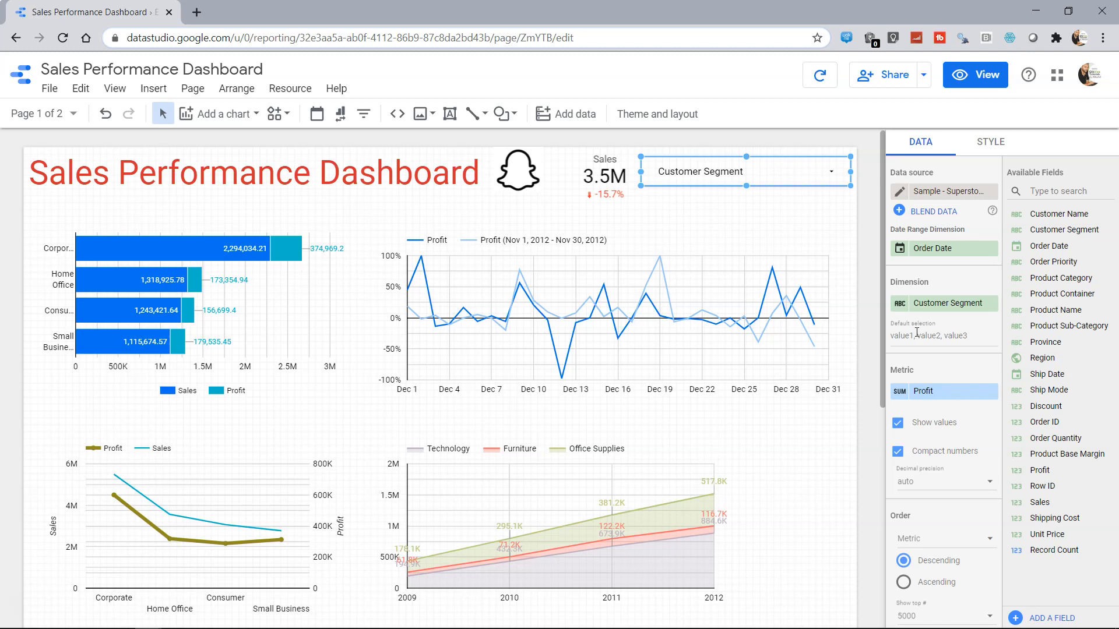
left_click(974, 75)
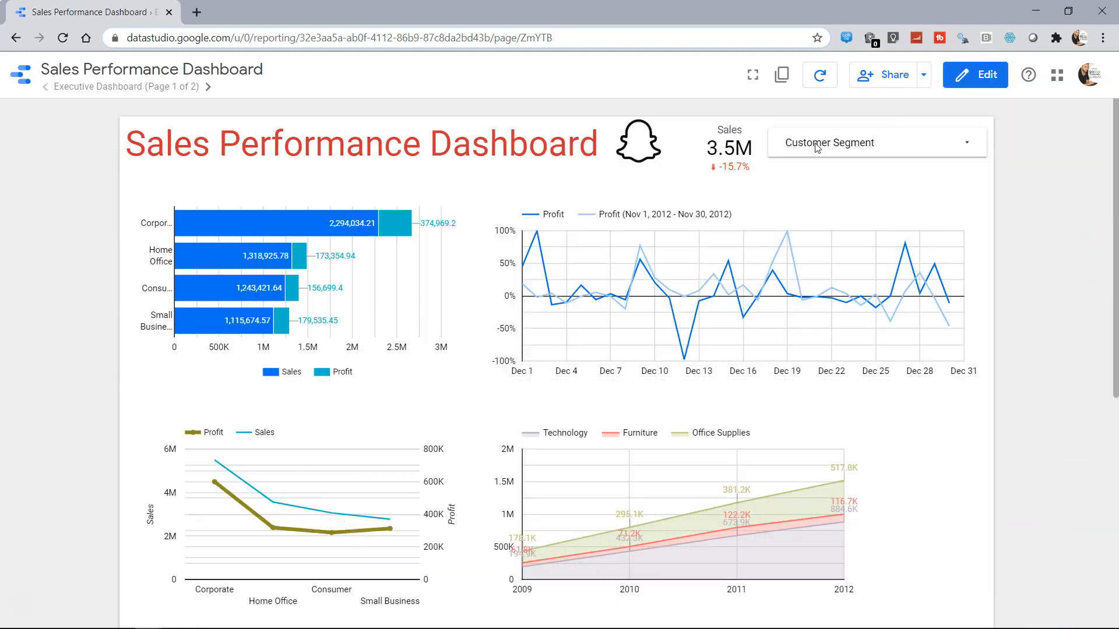
left_click(875, 143)
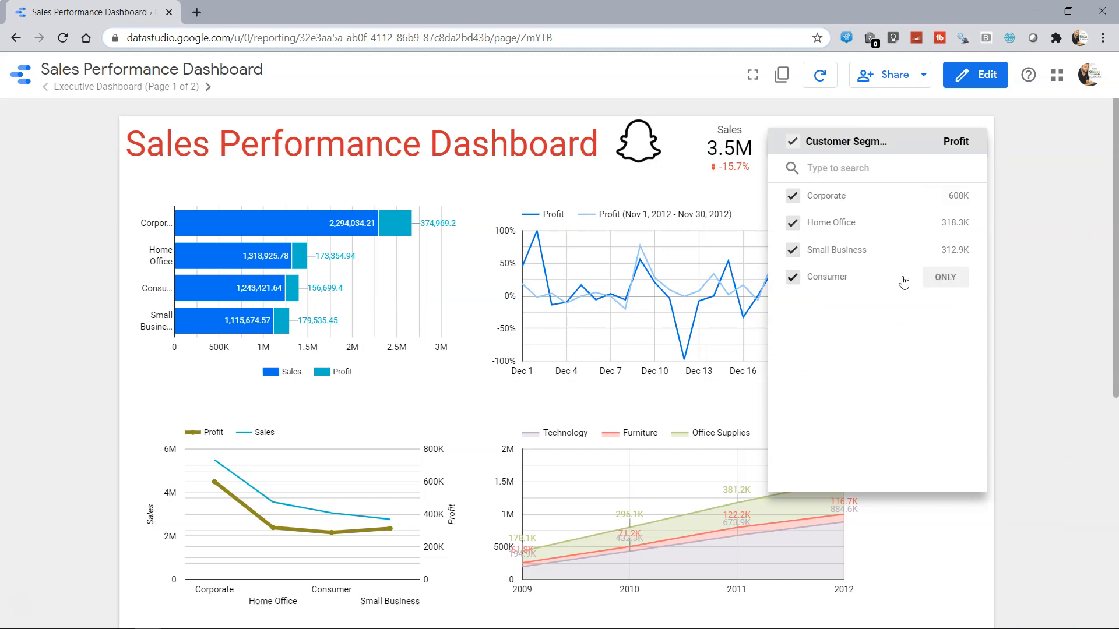
mouse_move(833, 199)
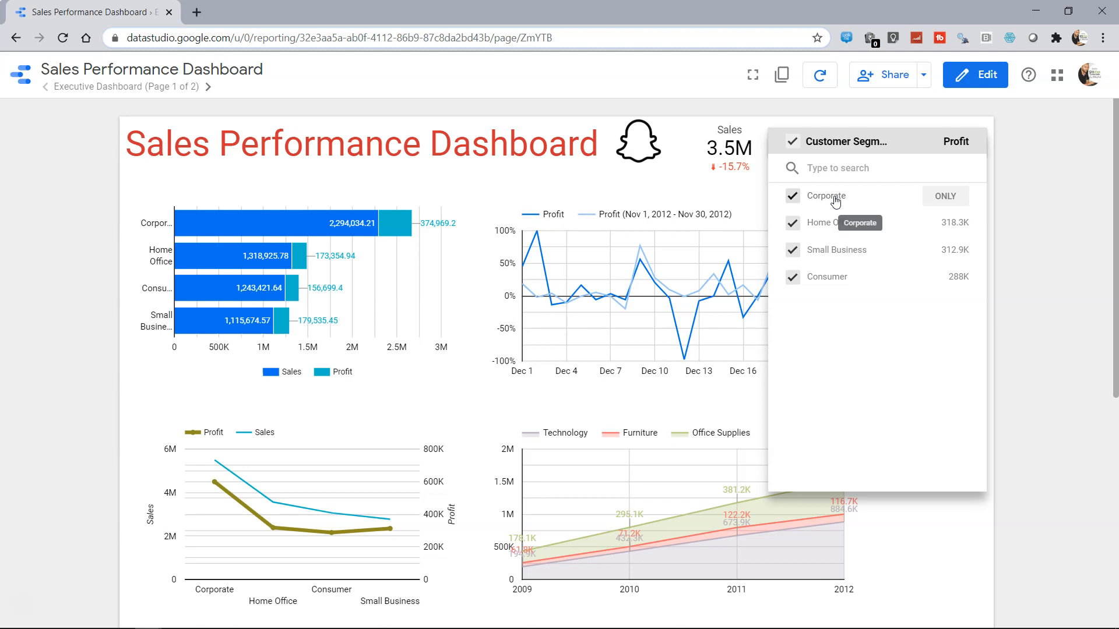
mouse_move(834, 223)
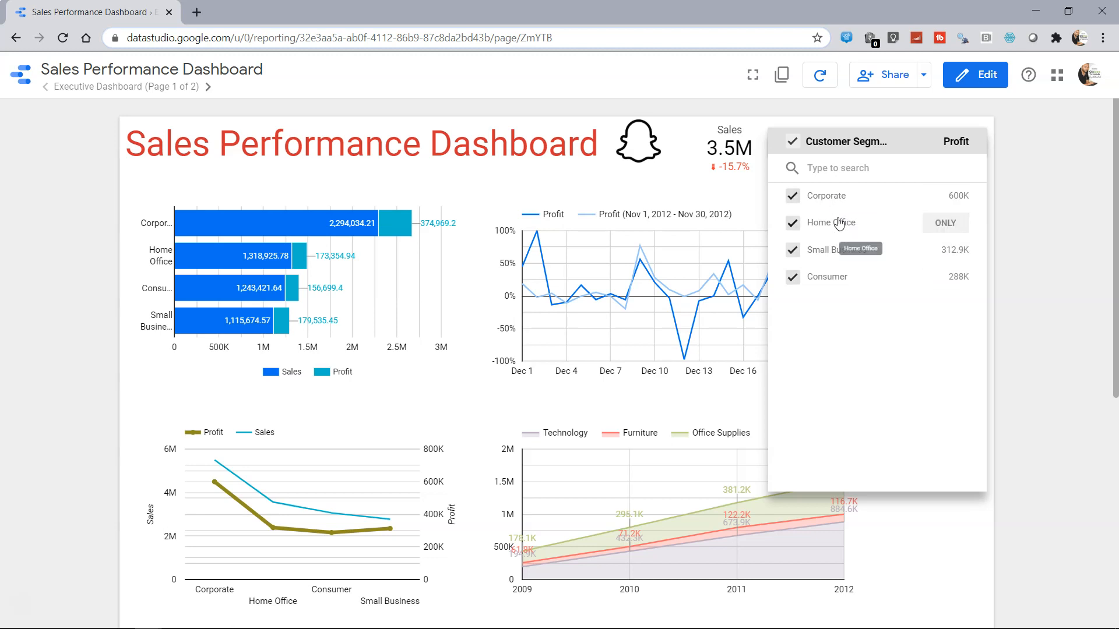
left_click(975, 75)
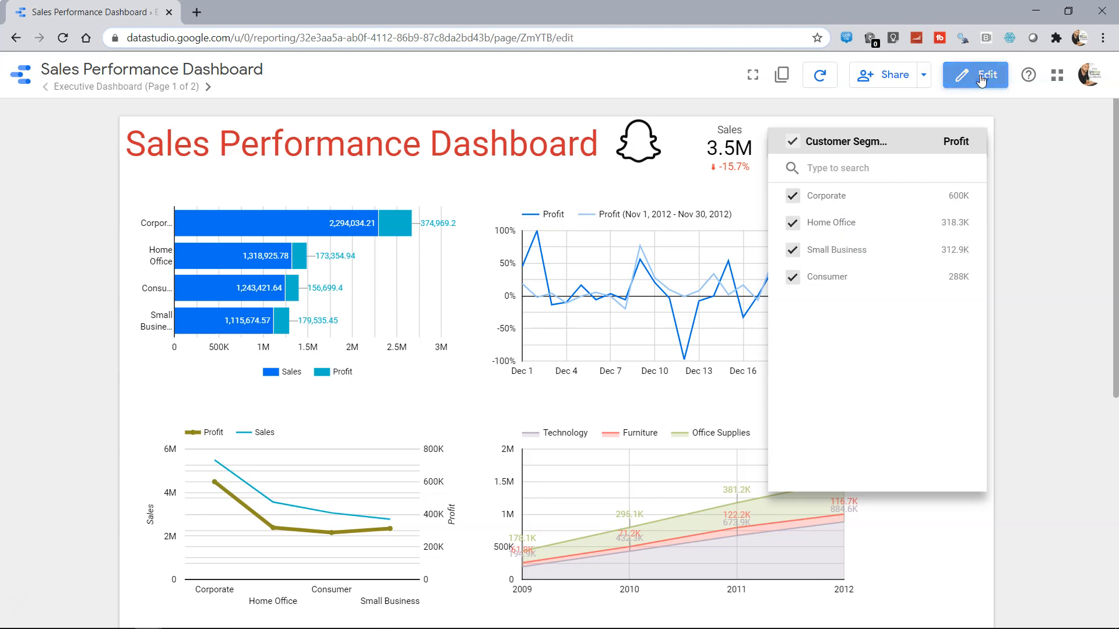
Make Corporate the filter's default selection and preview it, sales at 1.2M
left_click(989, 74)
type("Corporate")
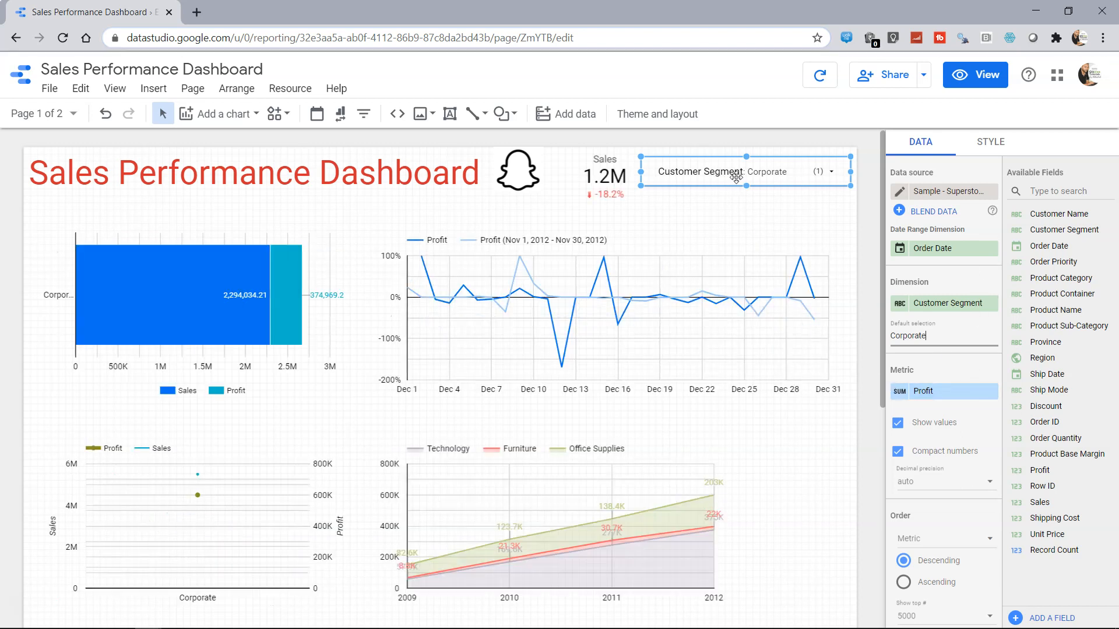
left_click(983, 74)
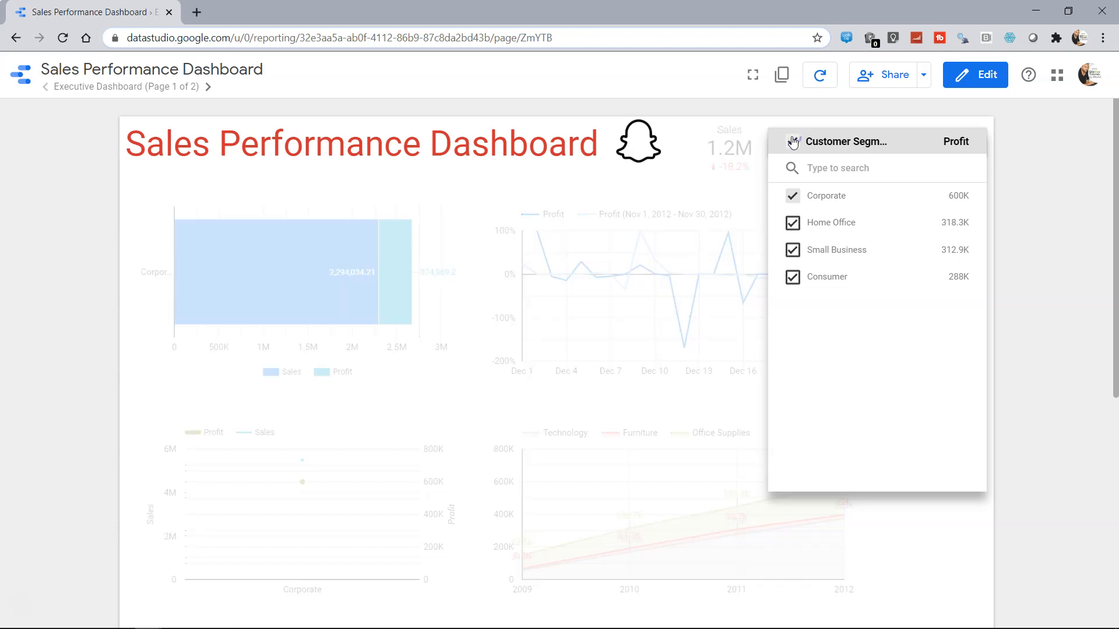
Set Show top # to 2 so the filter groups other segments as All Others, and verify in view mode
left_click(793, 196)
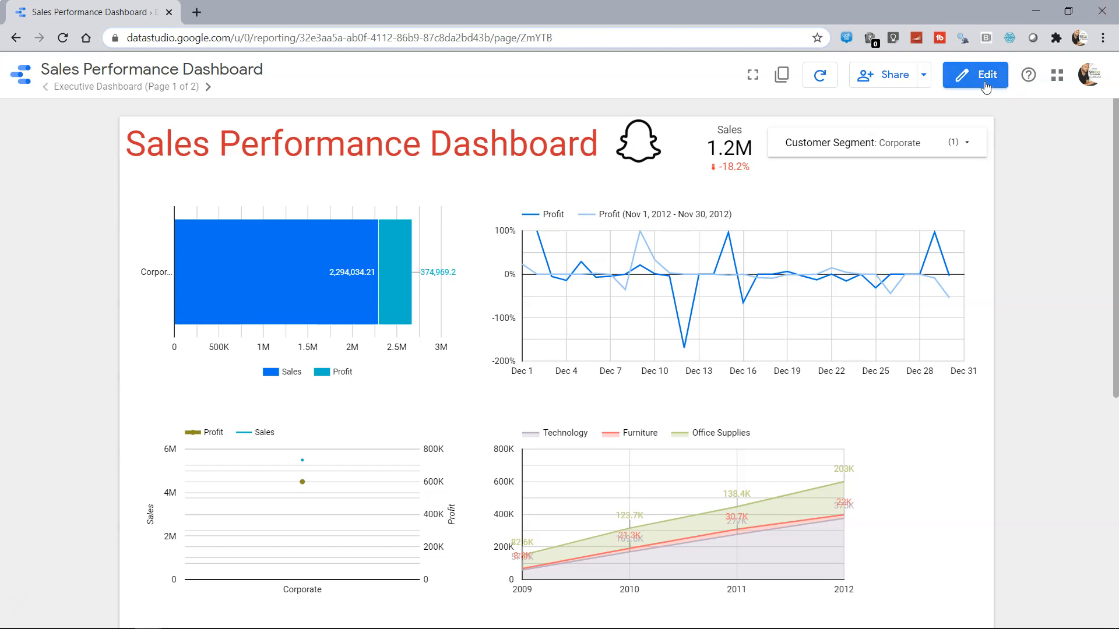
left_click(974, 75)
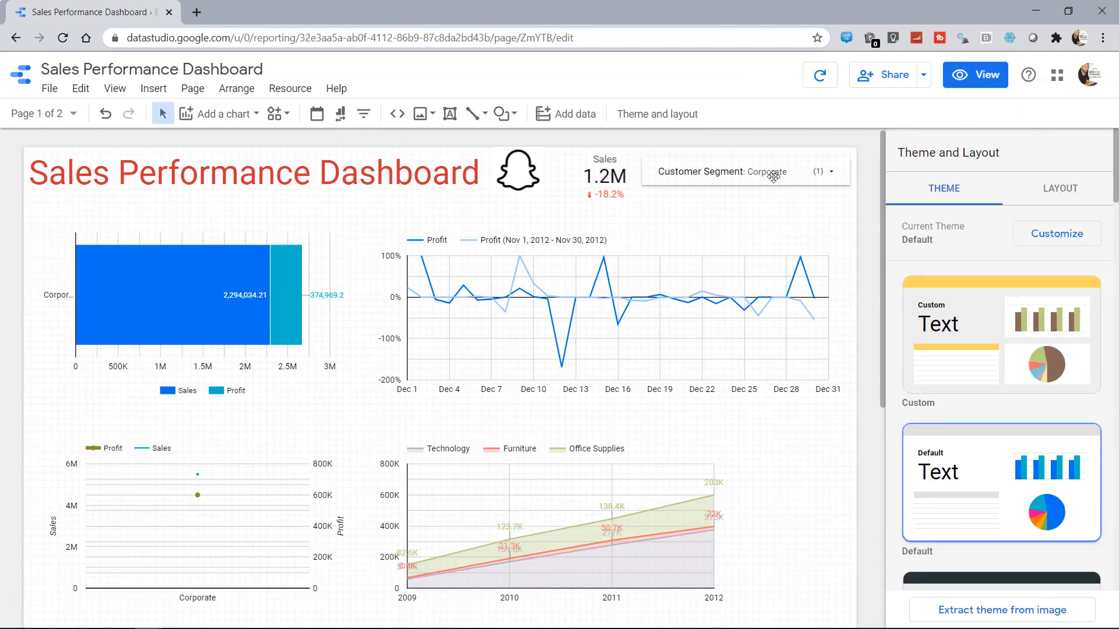
left_click(742, 171)
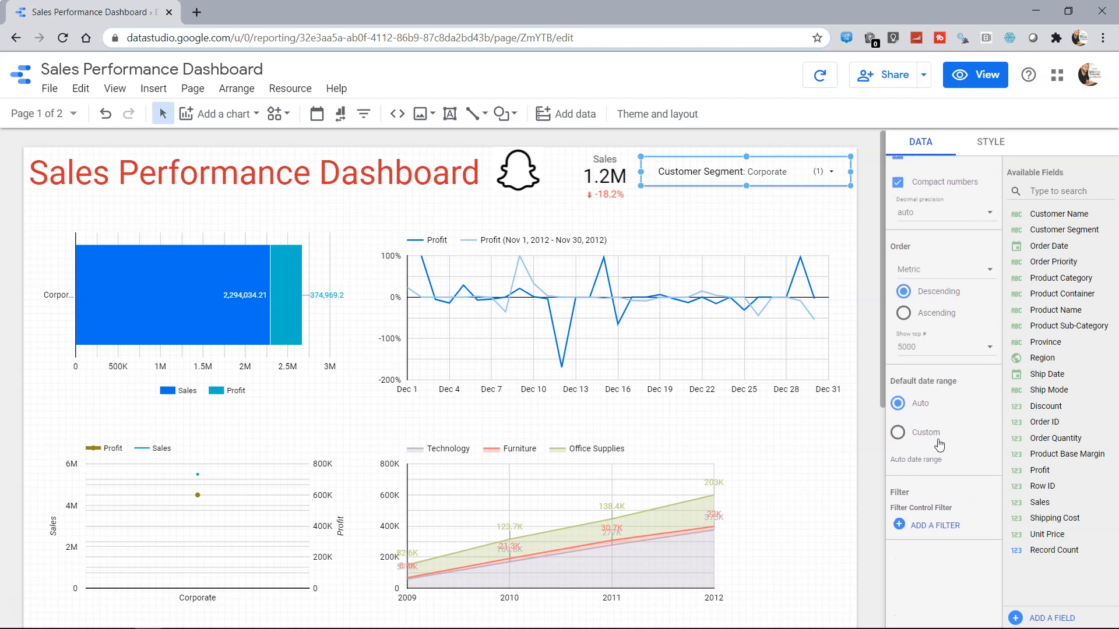
mouse_move(924, 354)
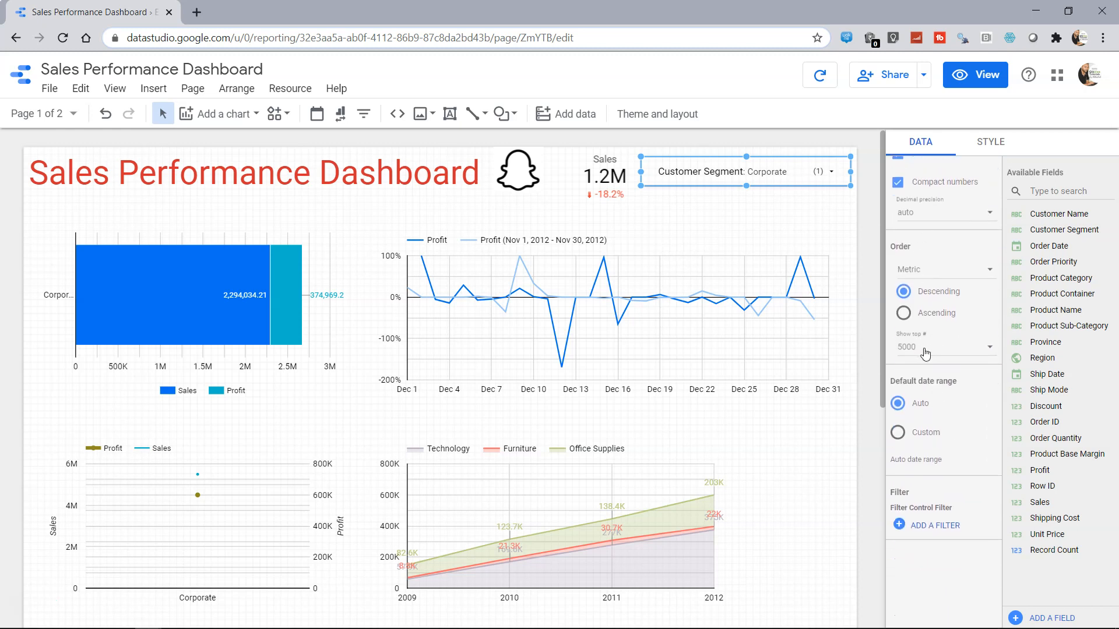
mouse_move(928, 354)
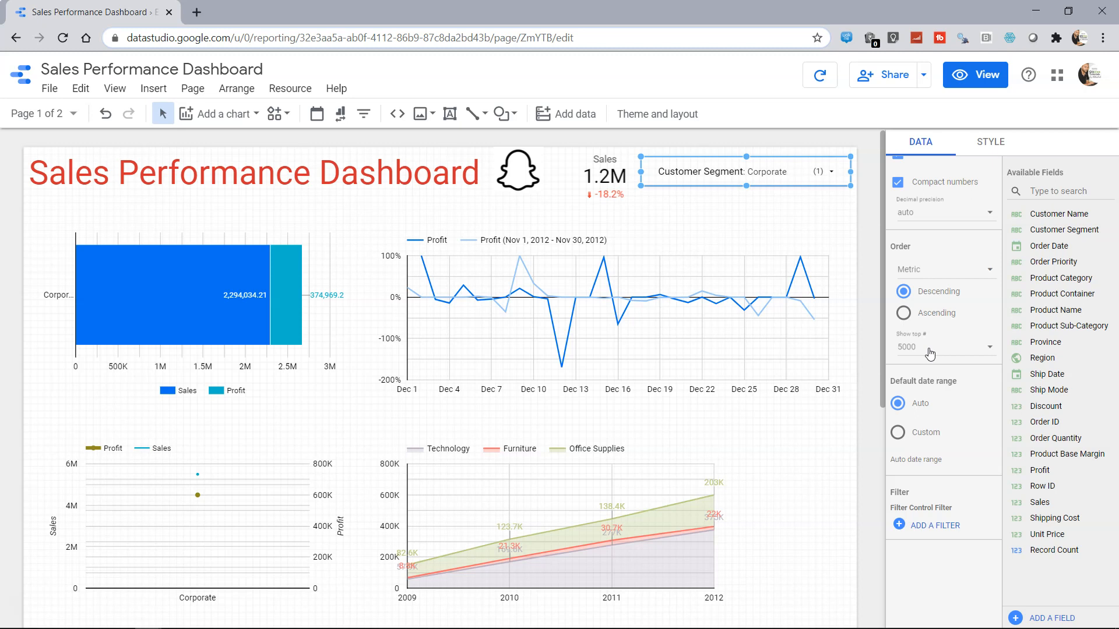
left_click(942, 348)
type("2")
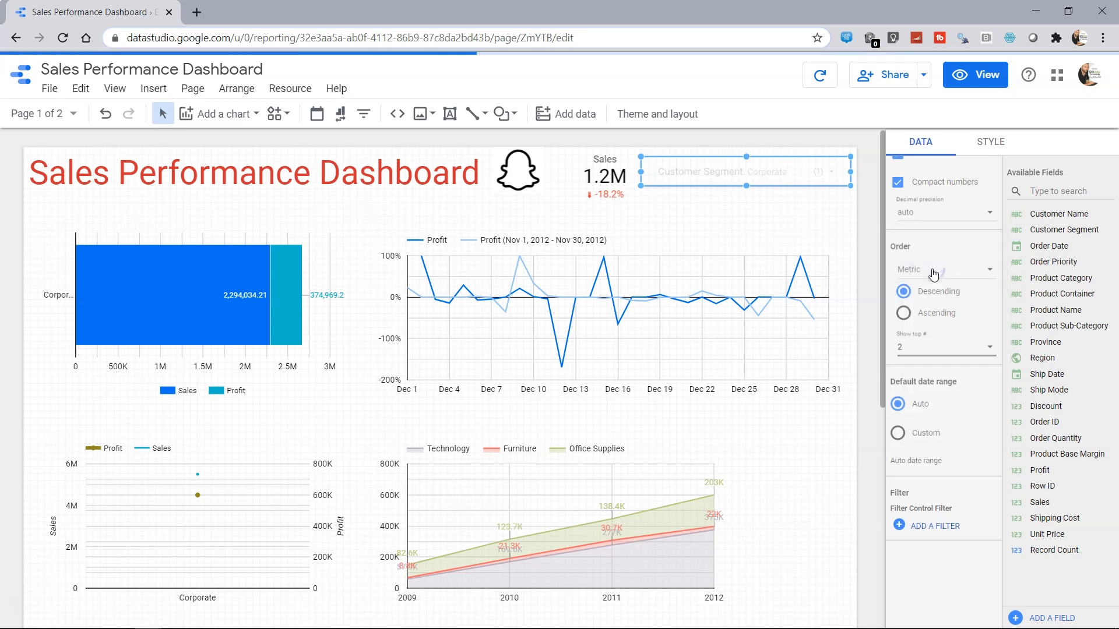
left_click(974, 75)
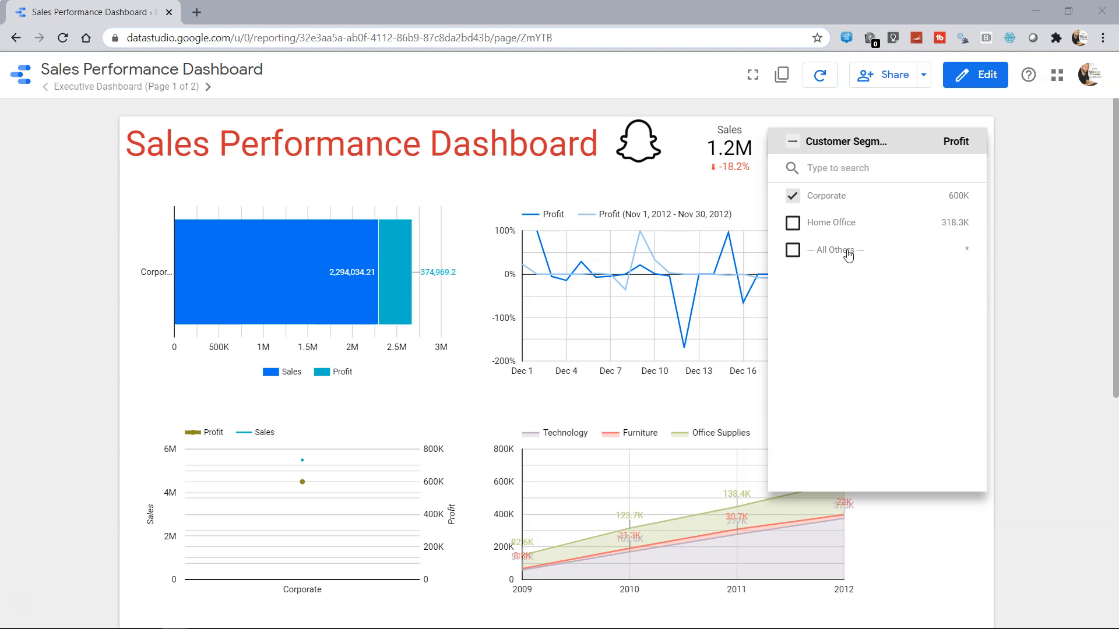
mouse_move(847, 256)
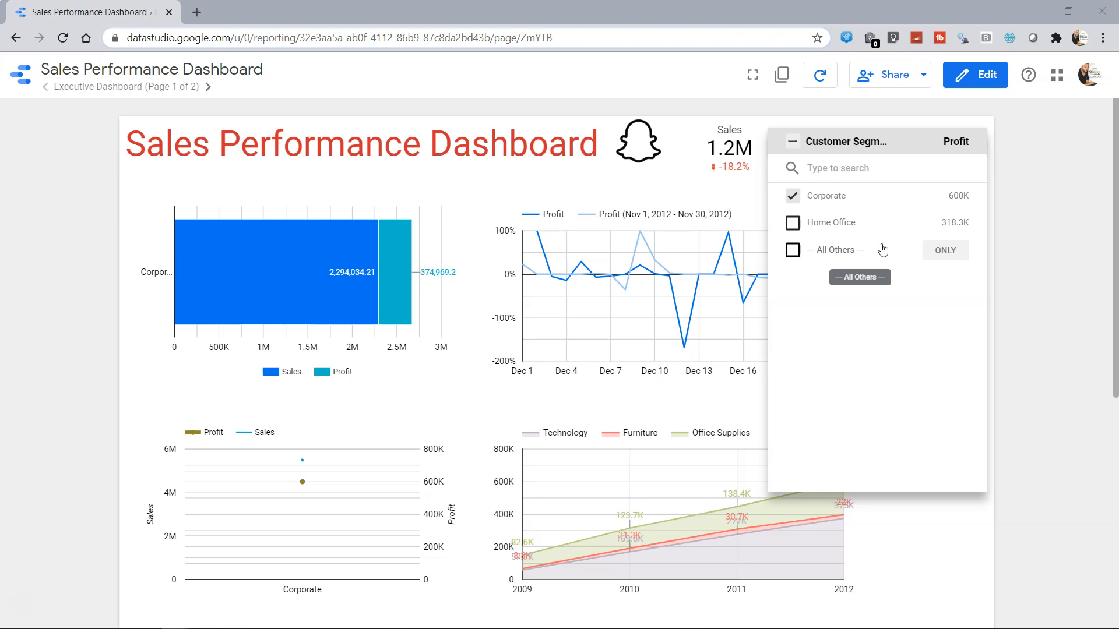
left_click(974, 74)
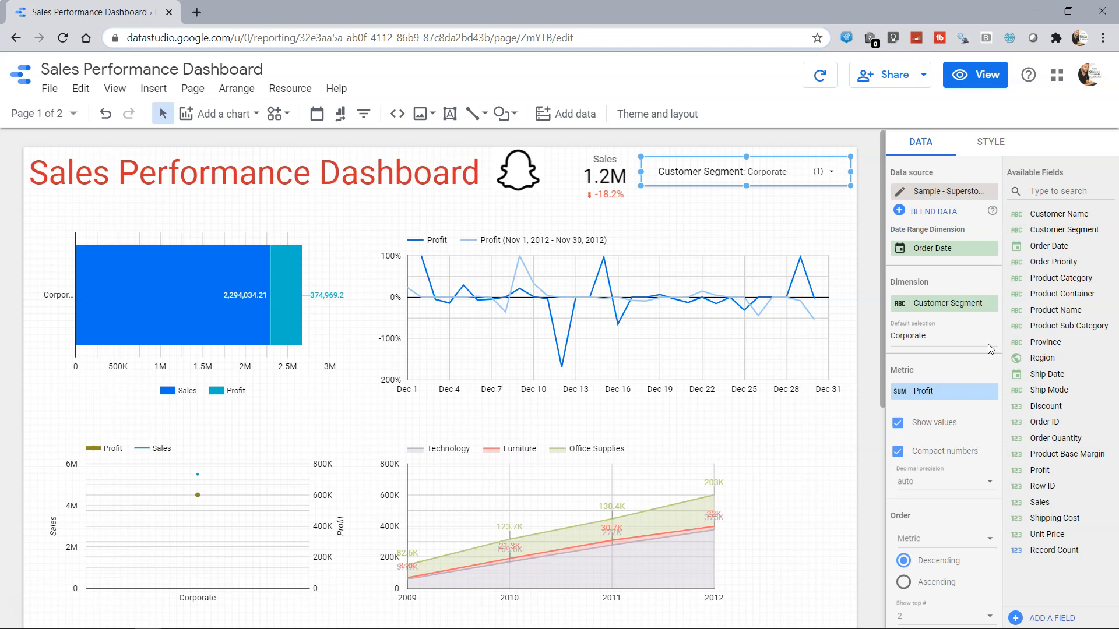
Test typing 'Home Offi' into the filter and review its Equals/Contains matching conditions in view mode
left_click(990, 141)
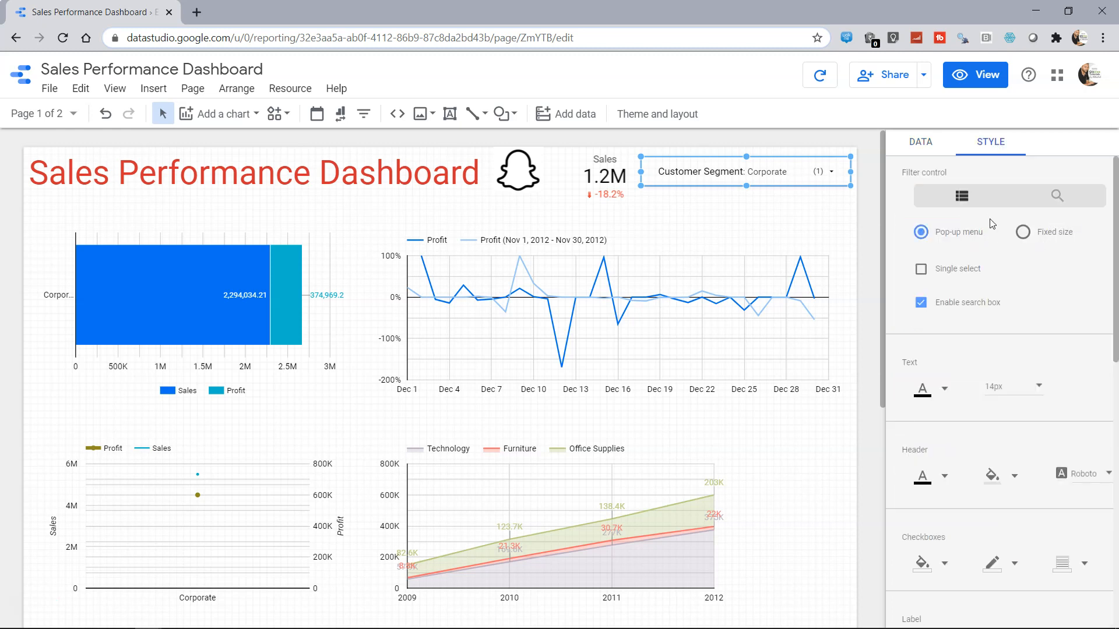
mouse_move(962, 196)
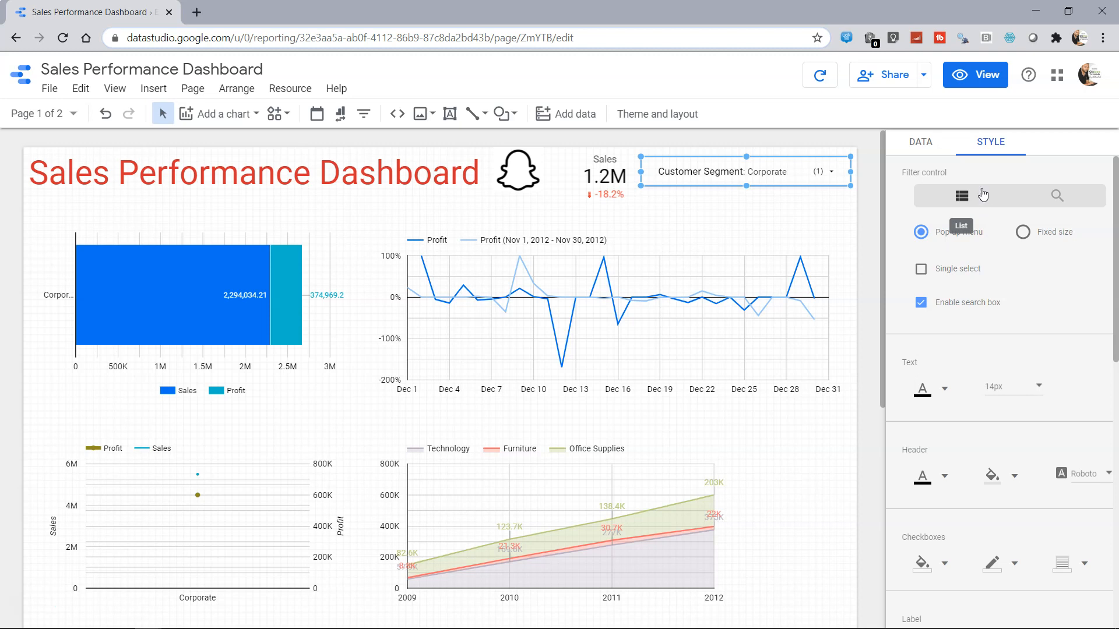
mouse_move(1063, 196)
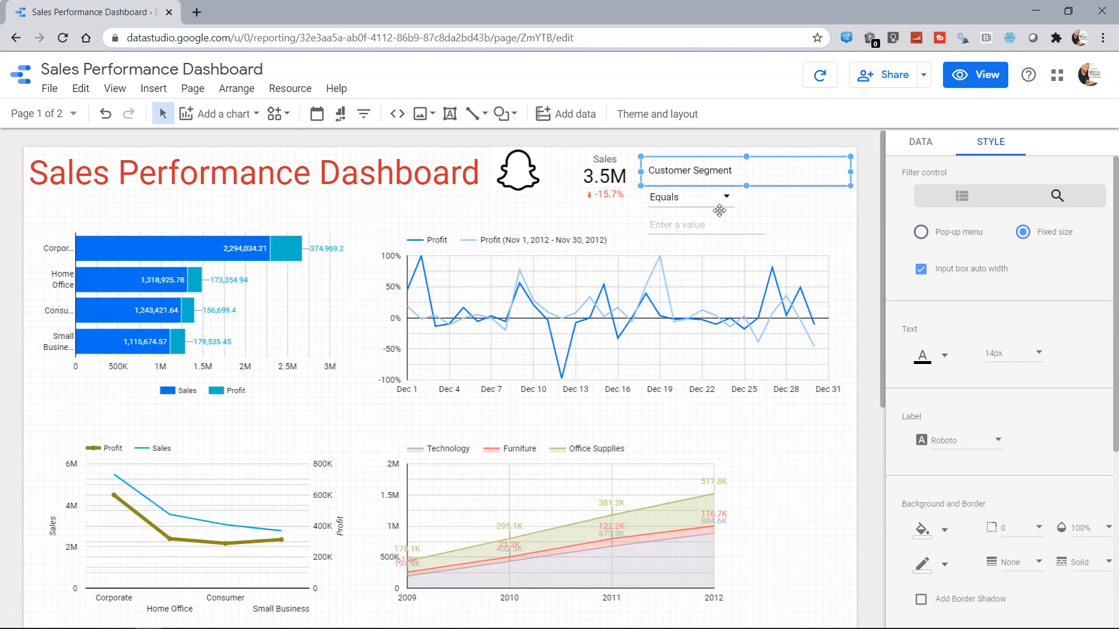
mouse_move(979, 97)
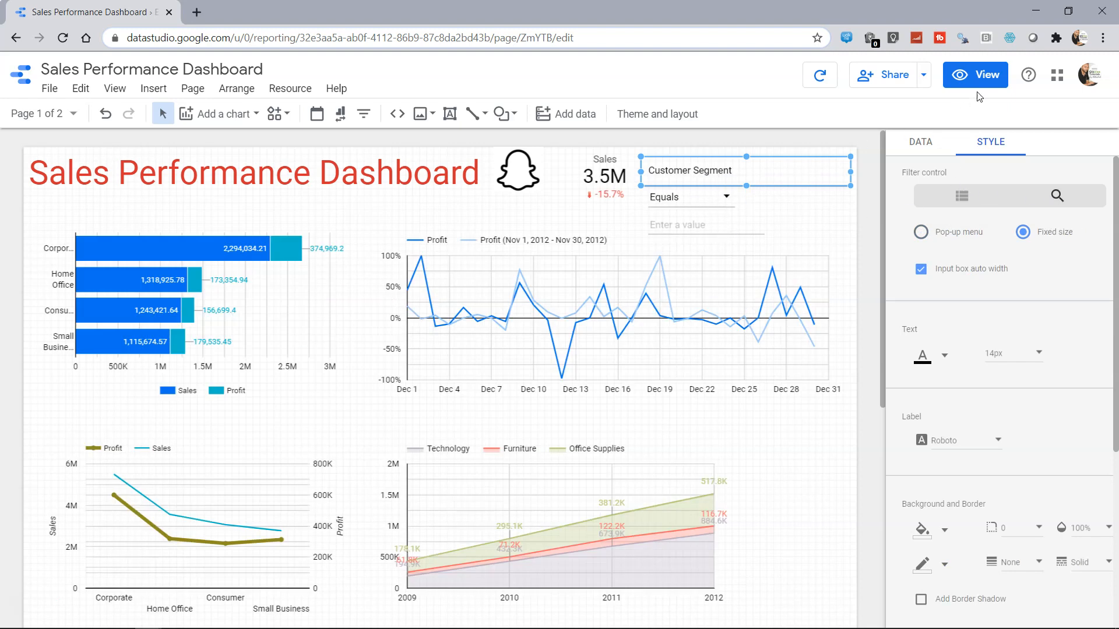
left_click(974, 75)
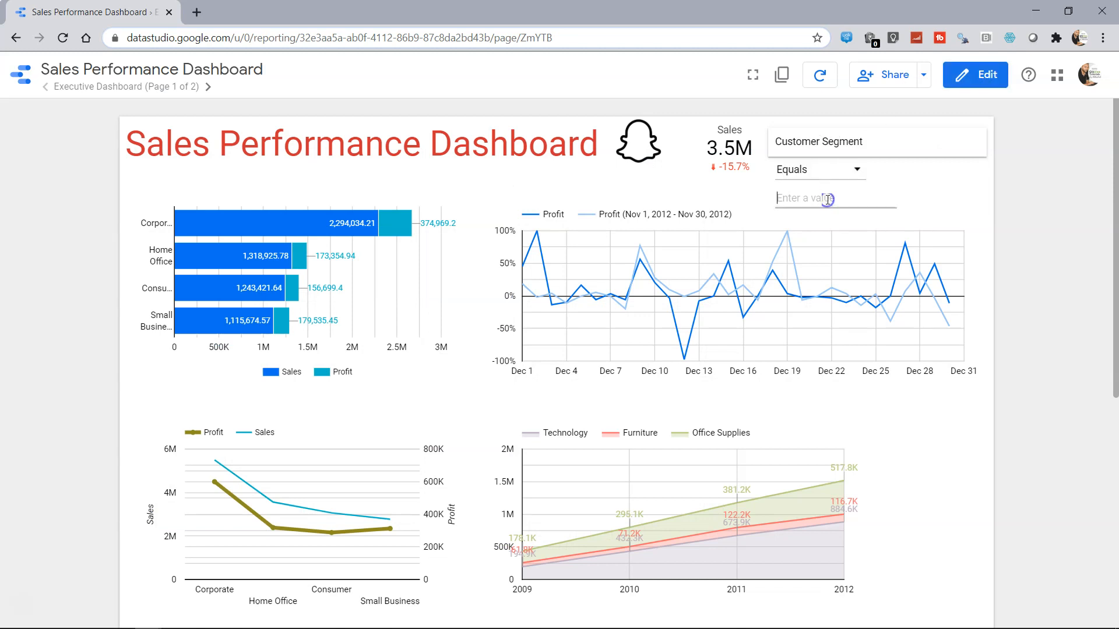
type("H")
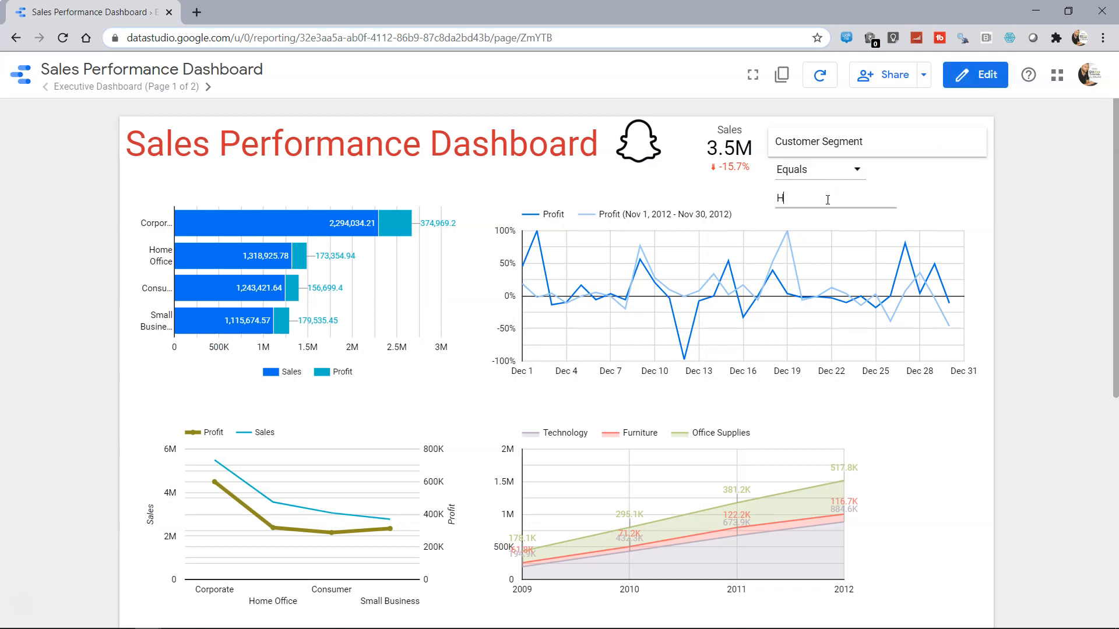
type("ome Offi")
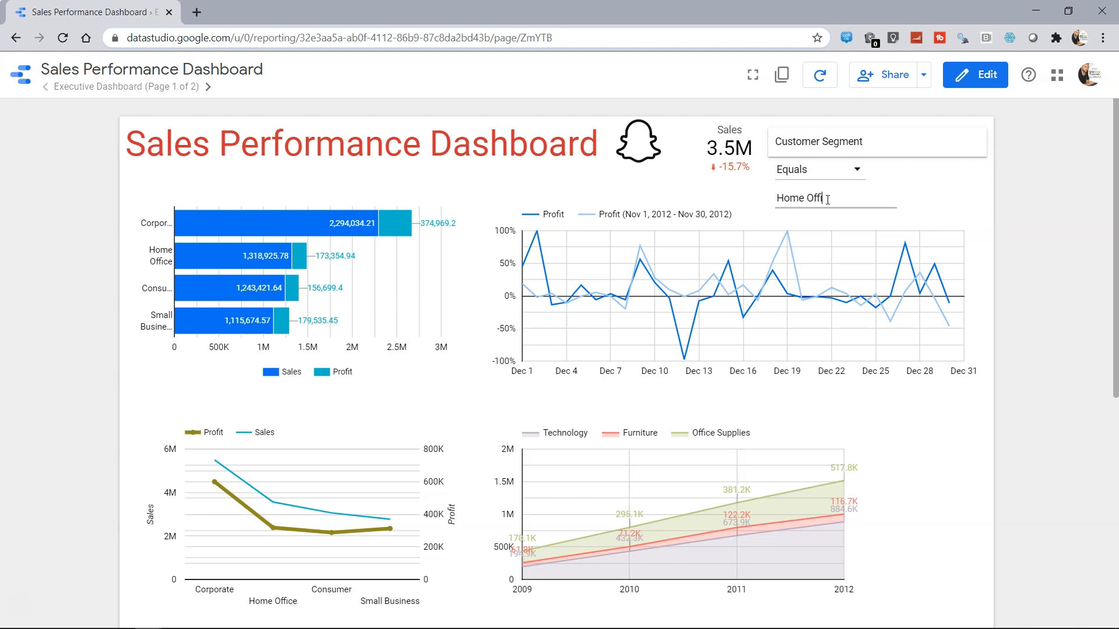
scroll("down", 3)
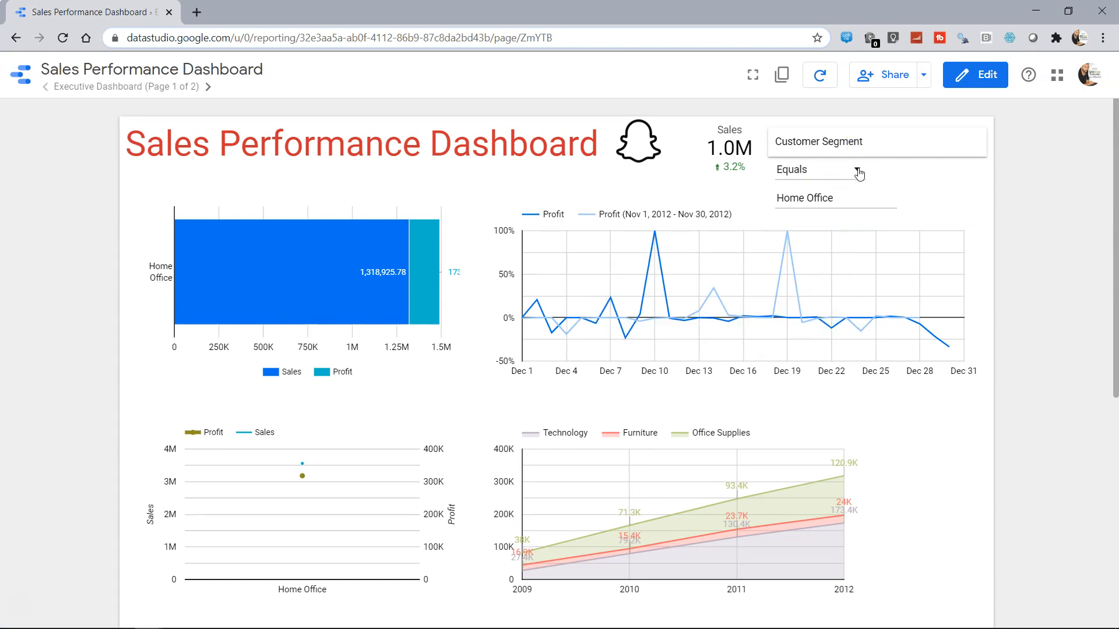
left_click(820, 170)
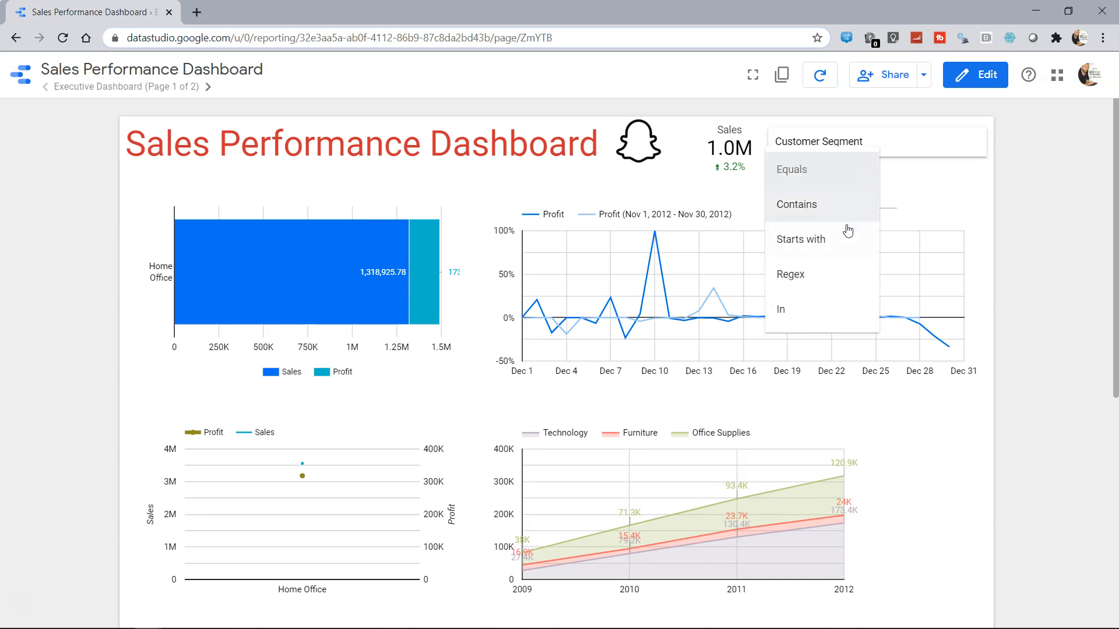
mouse_move(825, 238)
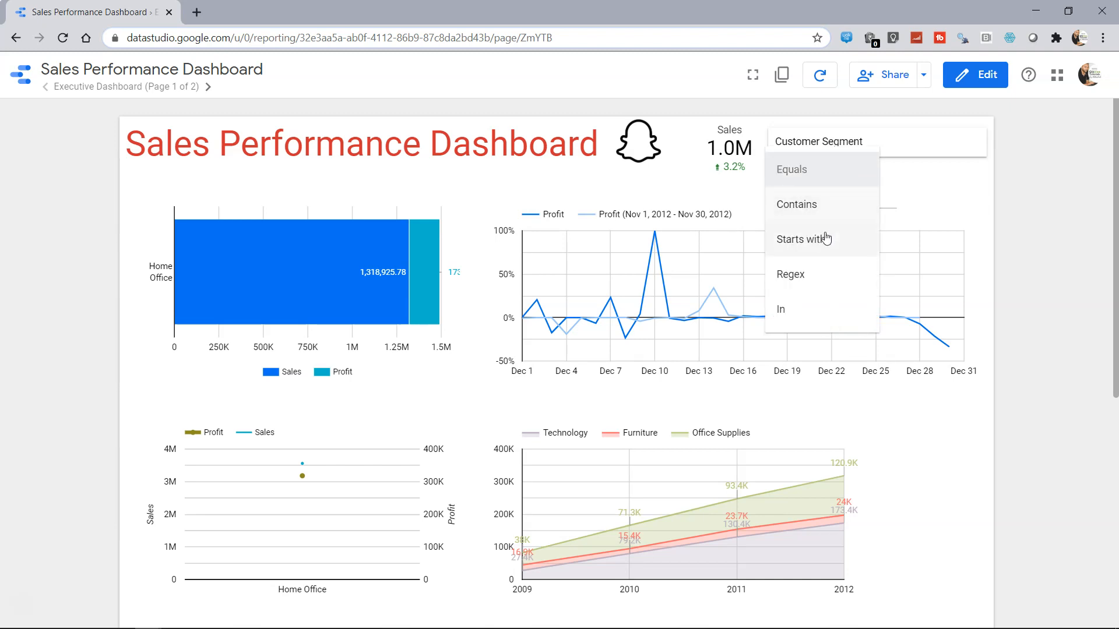
mouse_move(958, 228)
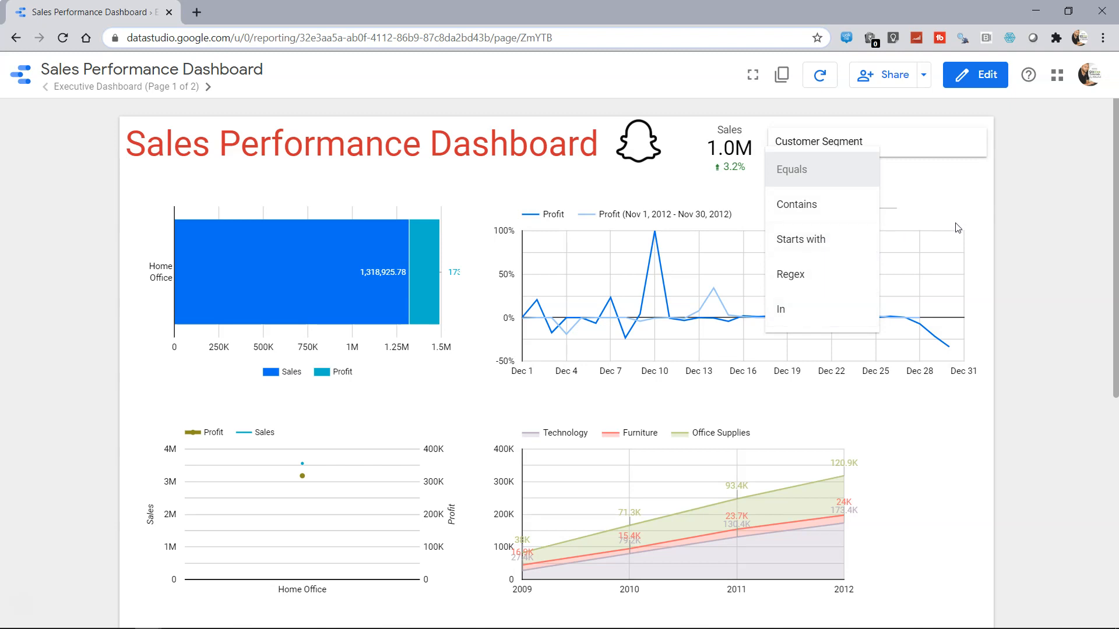
left_click(974, 74)
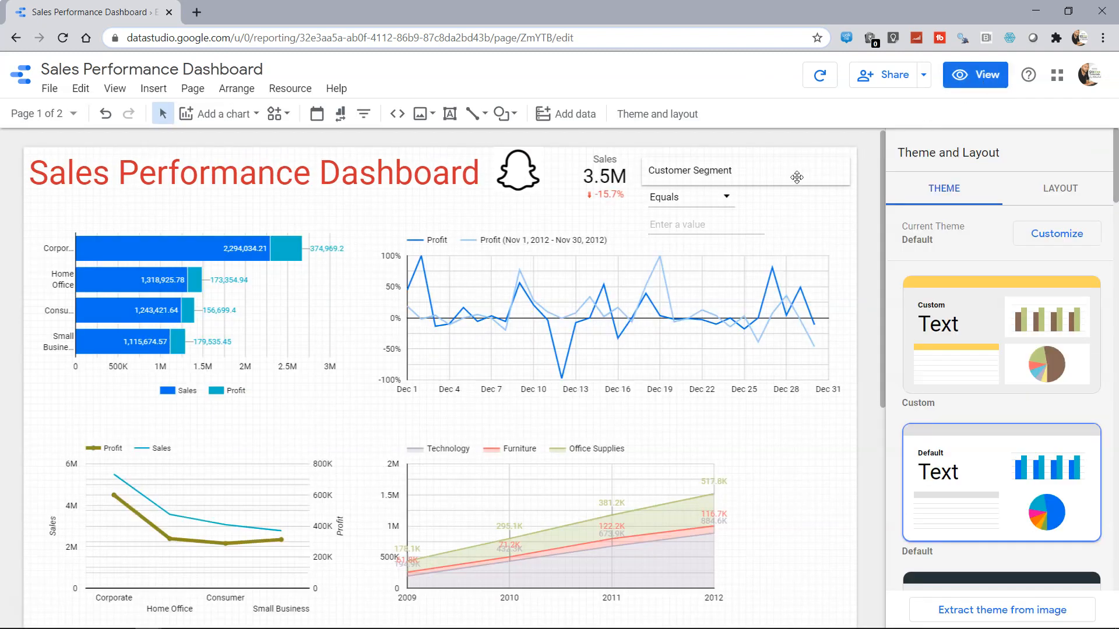
Review the Customer Segment control's STYLE options, pop-up menu with search box enabled
left_click(746, 171)
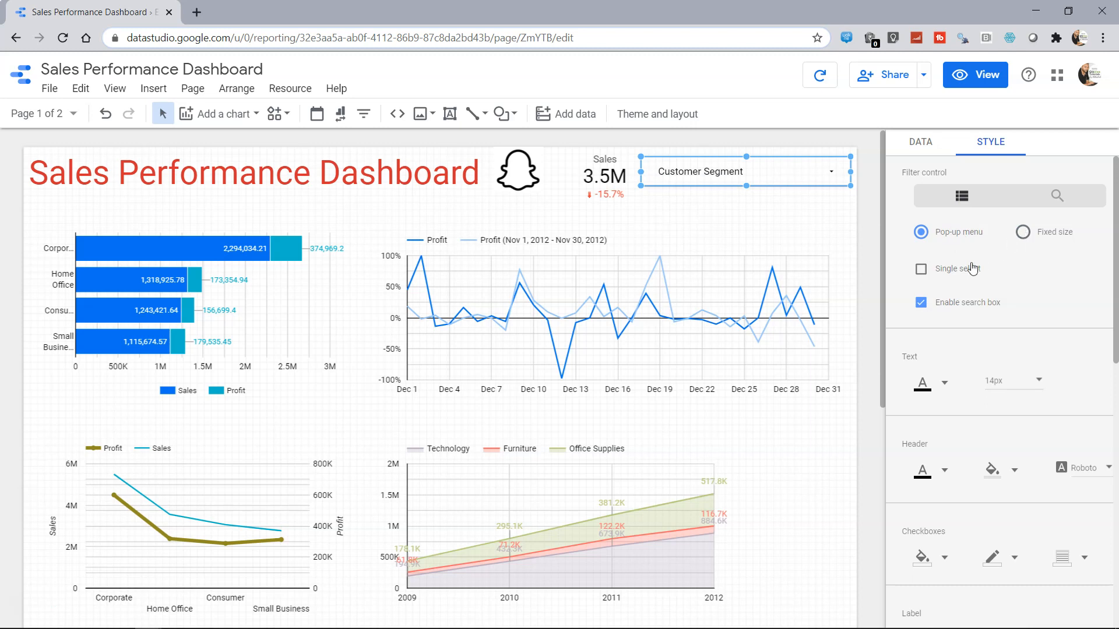
mouse_move(972, 307)
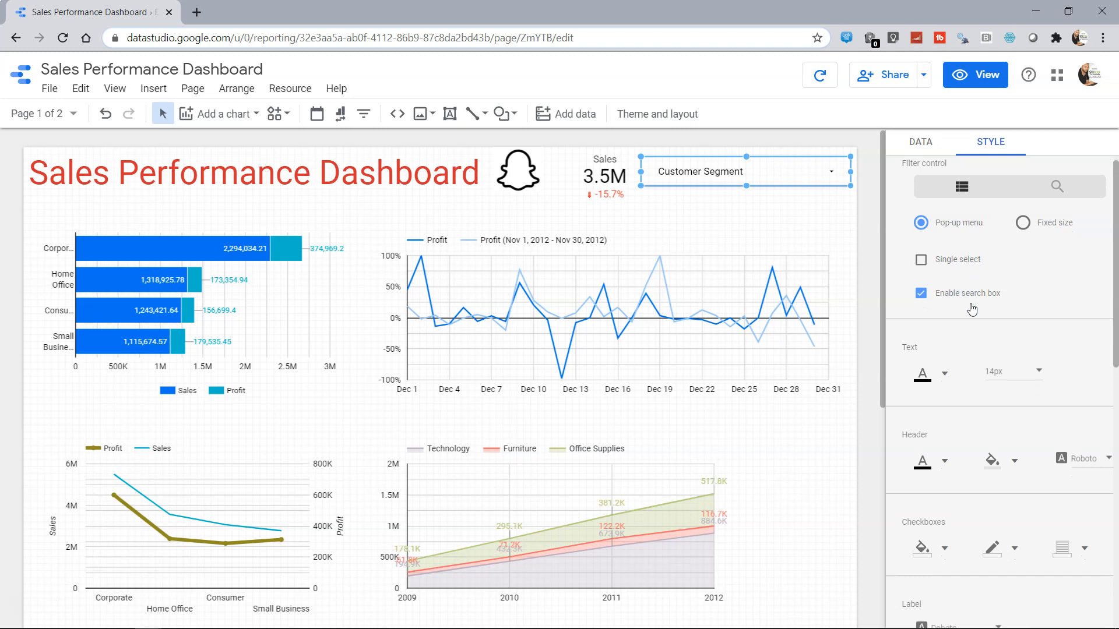
scroll("down", 3)
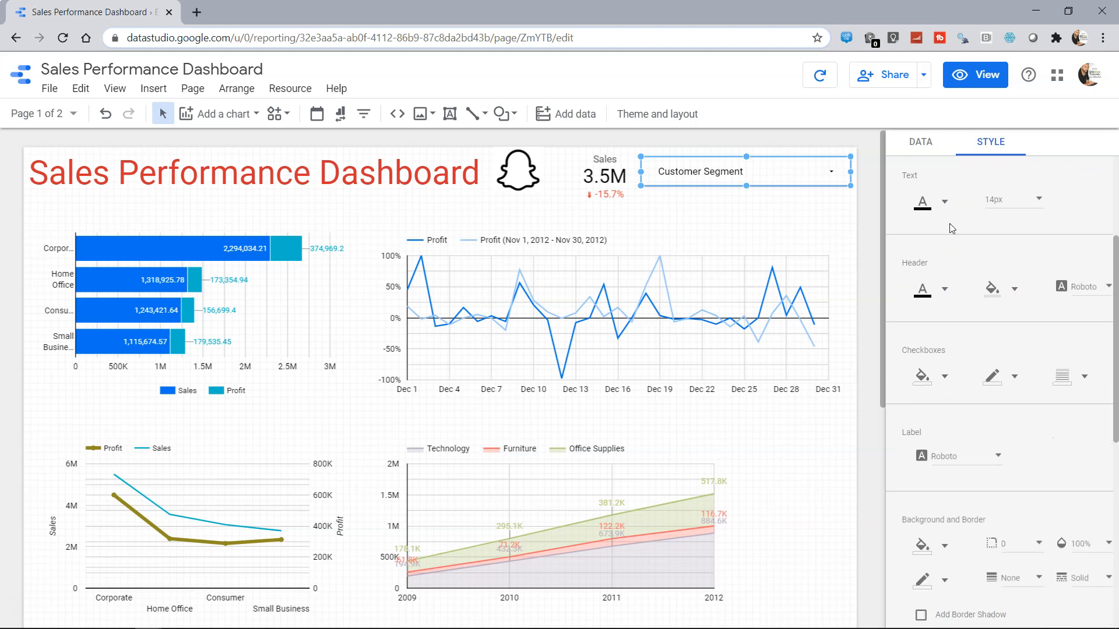
scroll("down", 3)
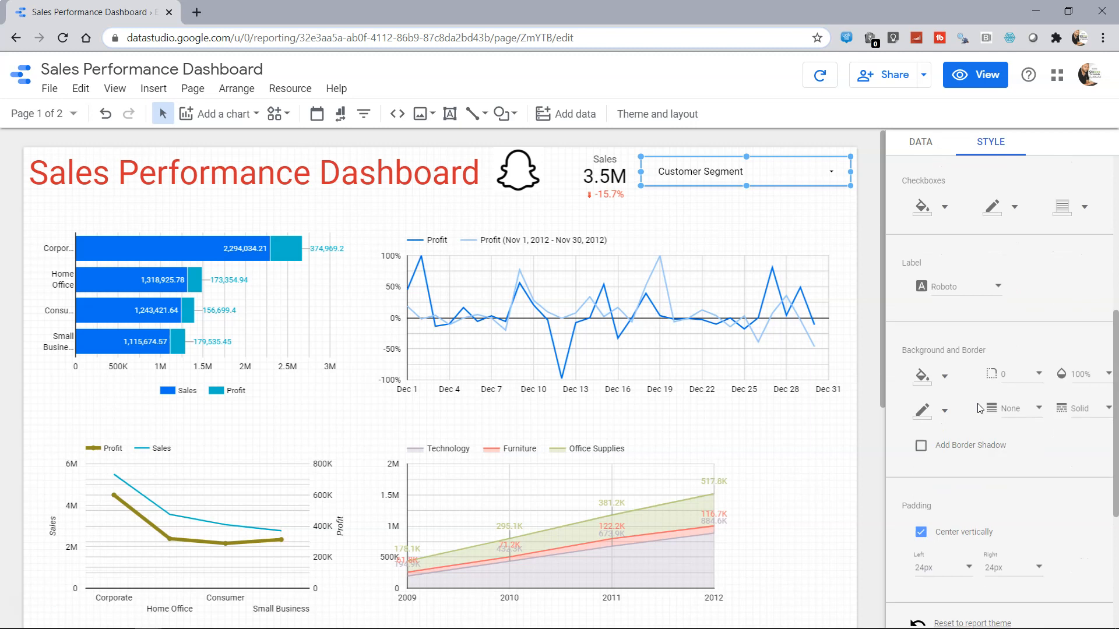
scroll("down", 3)
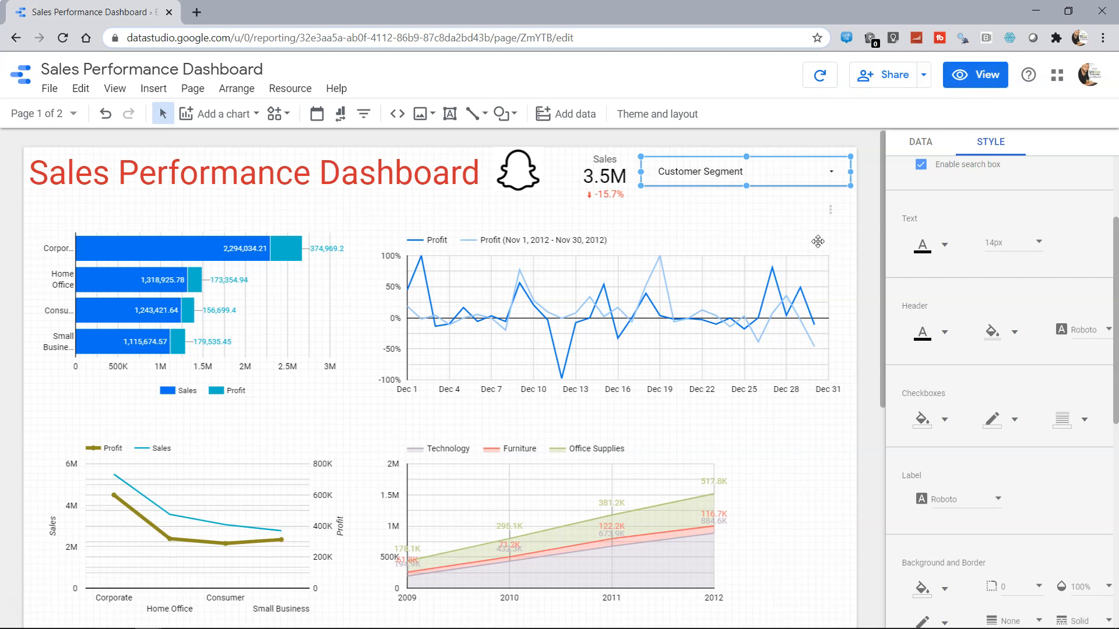
Add a second filter control using Profit as its dimension
left_click(655, 113)
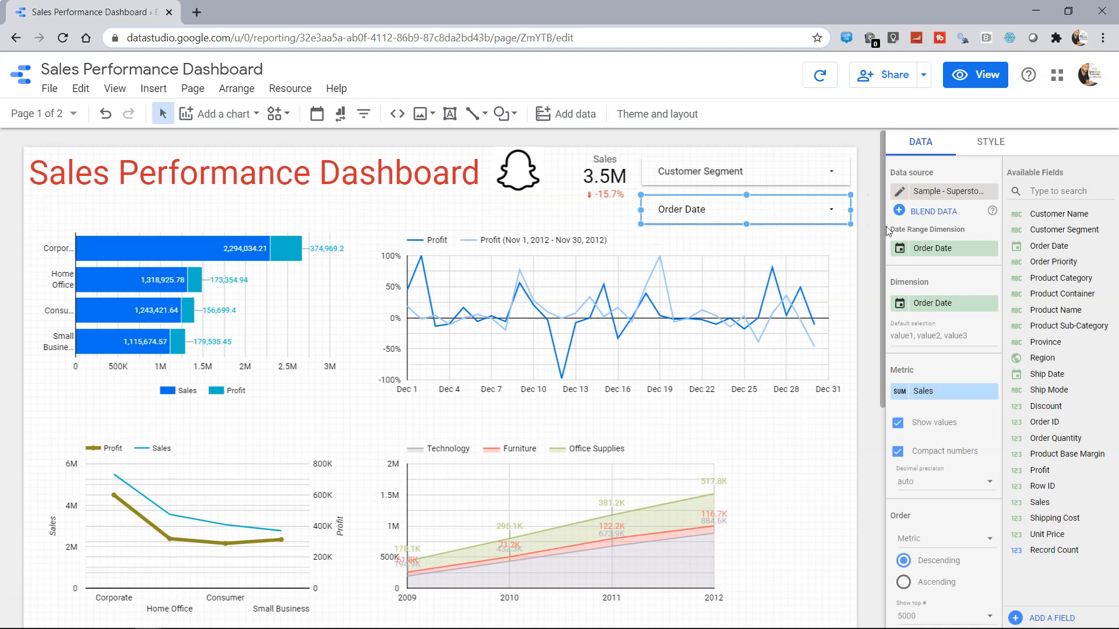
mouse_move(942, 303)
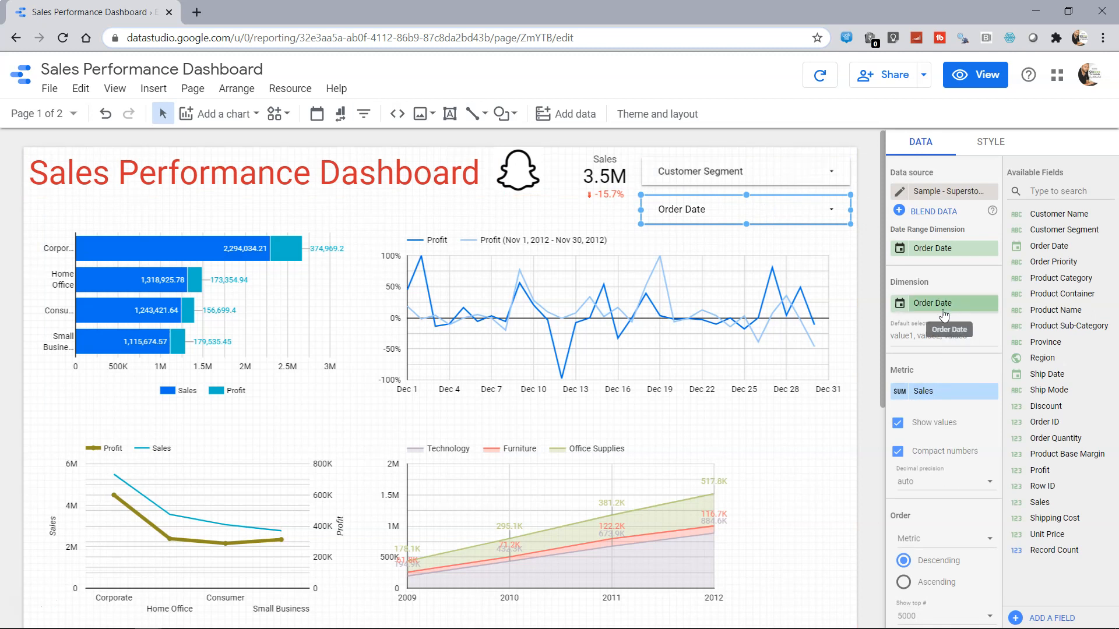
left_click(932, 303)
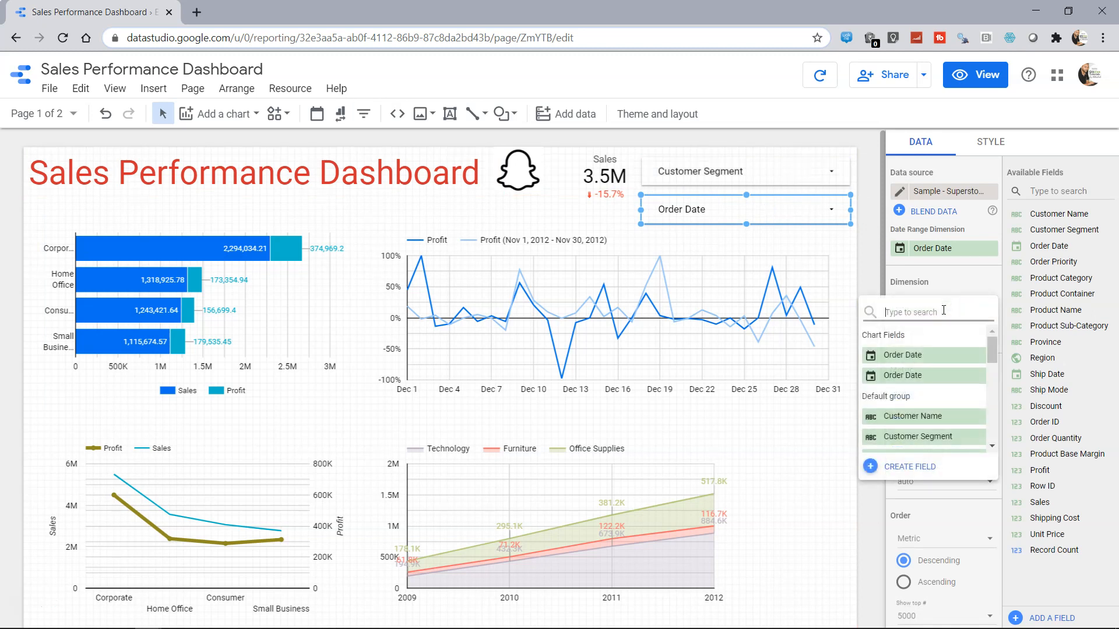
type("profi")
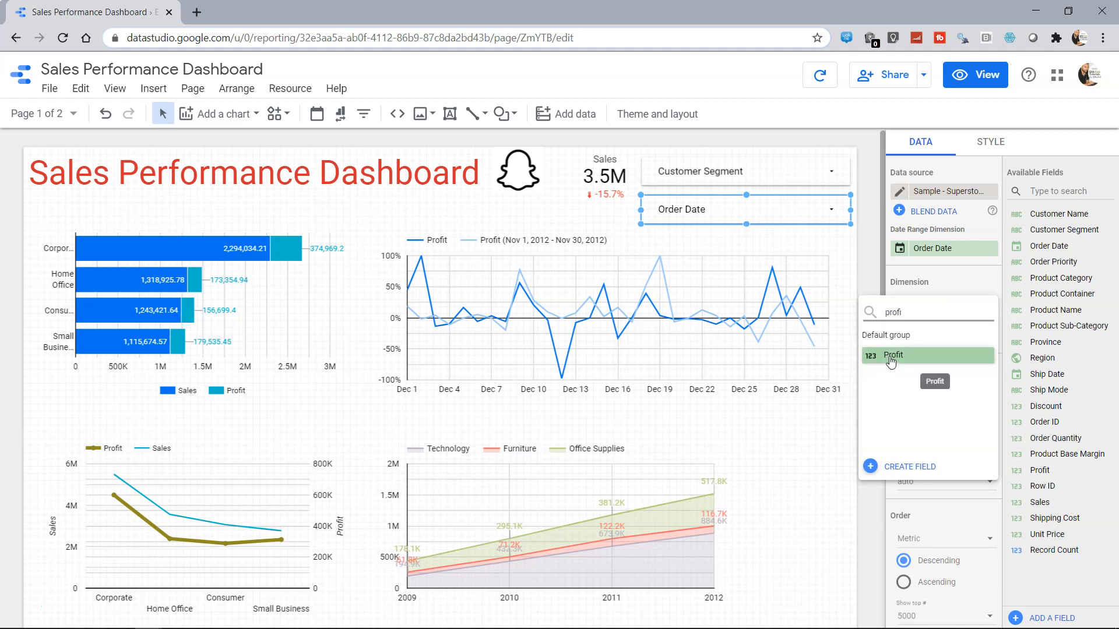
left_click(894, 356)
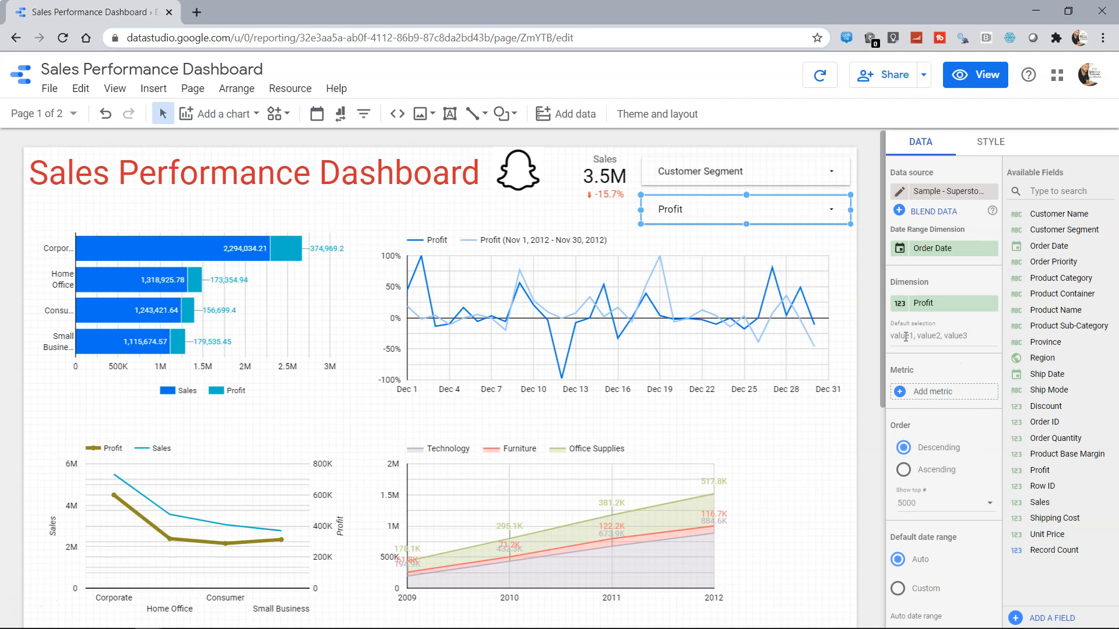
In view mode, search the Profit filter's values with '>1000'
left_click(975, 75)
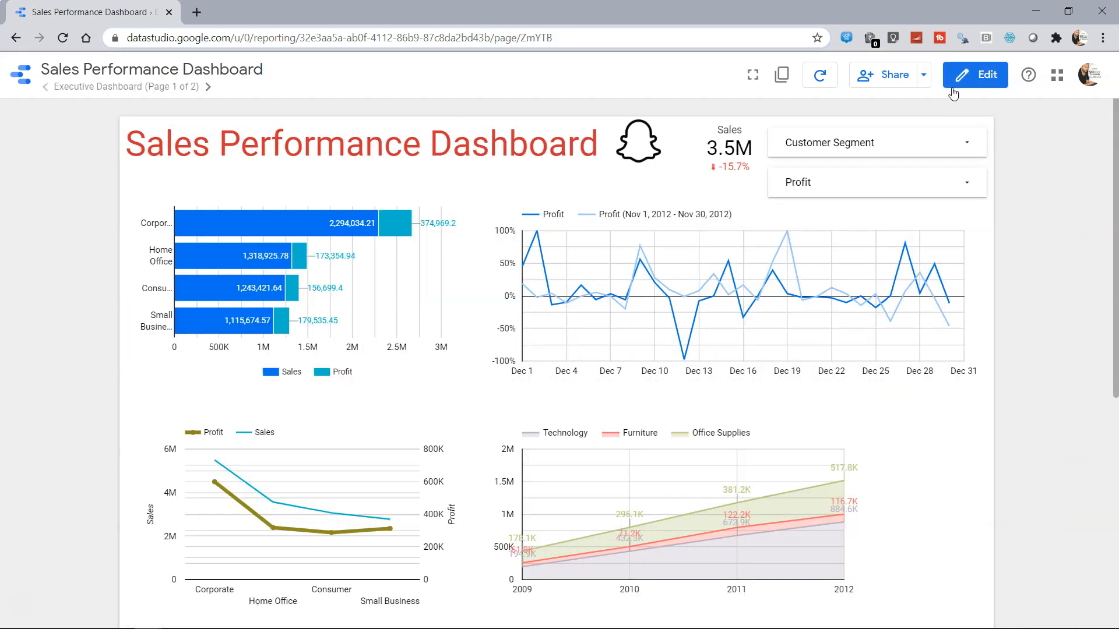
left_click(963, 180)
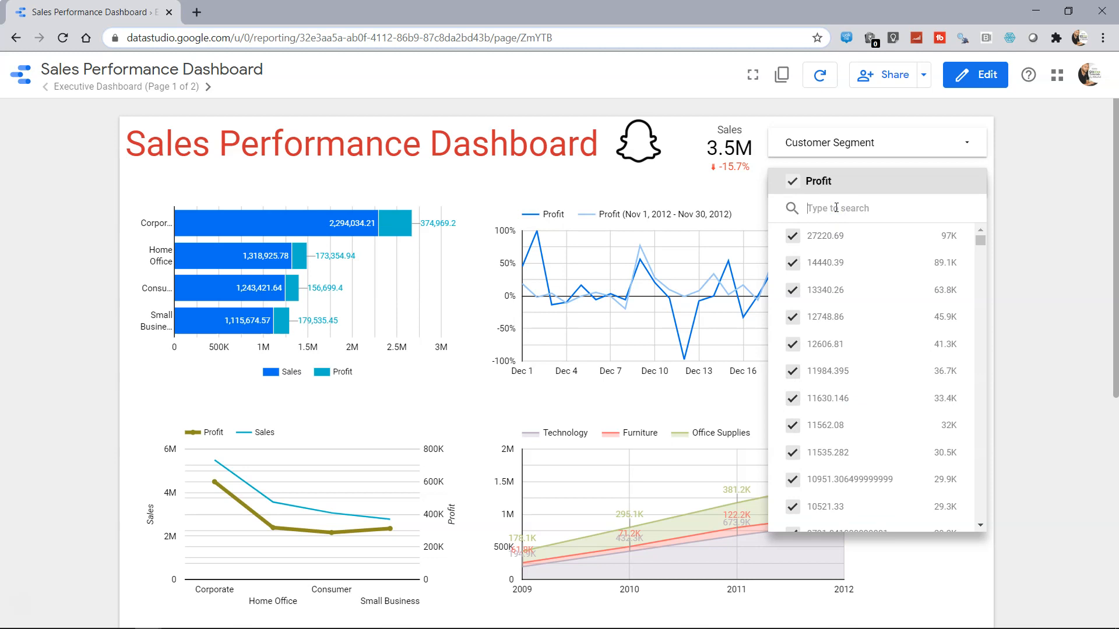
scroll("down", 3)
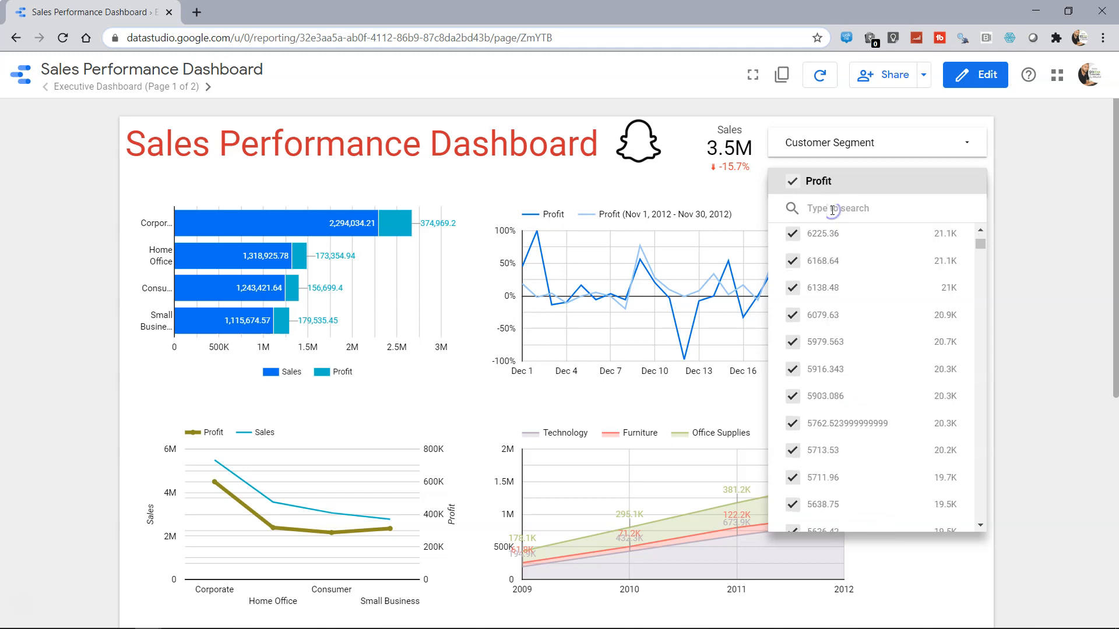
type(">10")
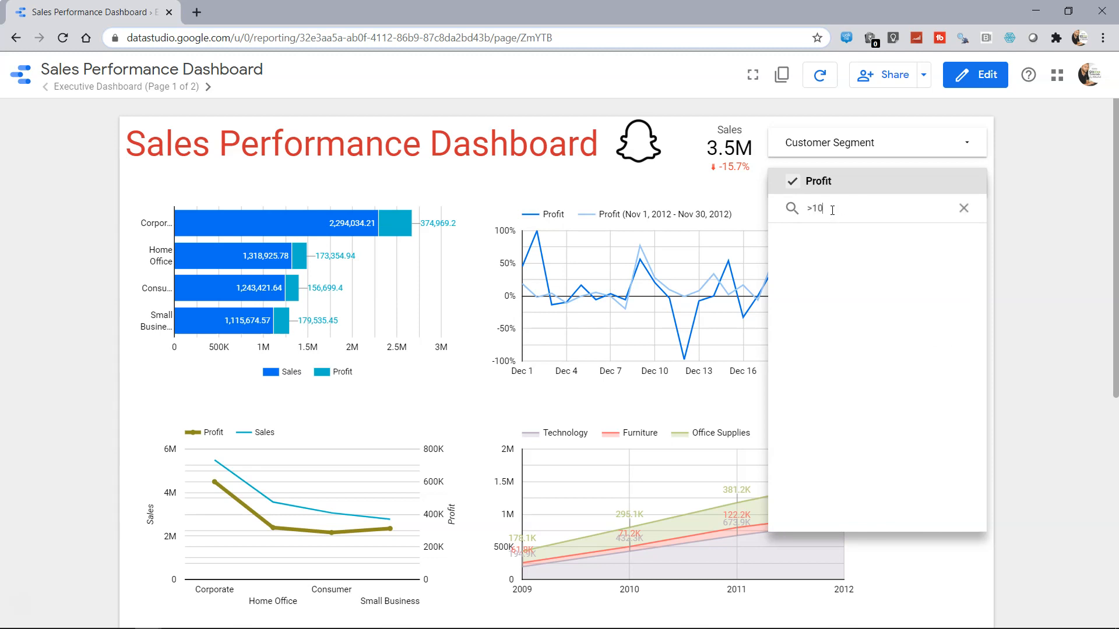
type("00")
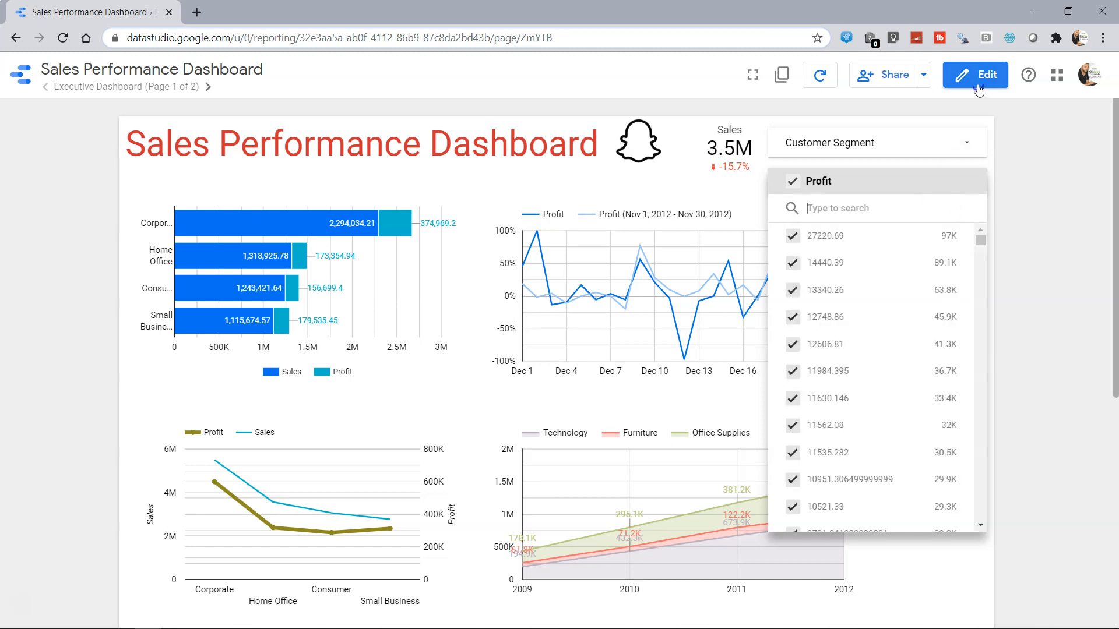
In edit mode, switch the Profit control to a search-style numeric filter
left_click(975, 75)
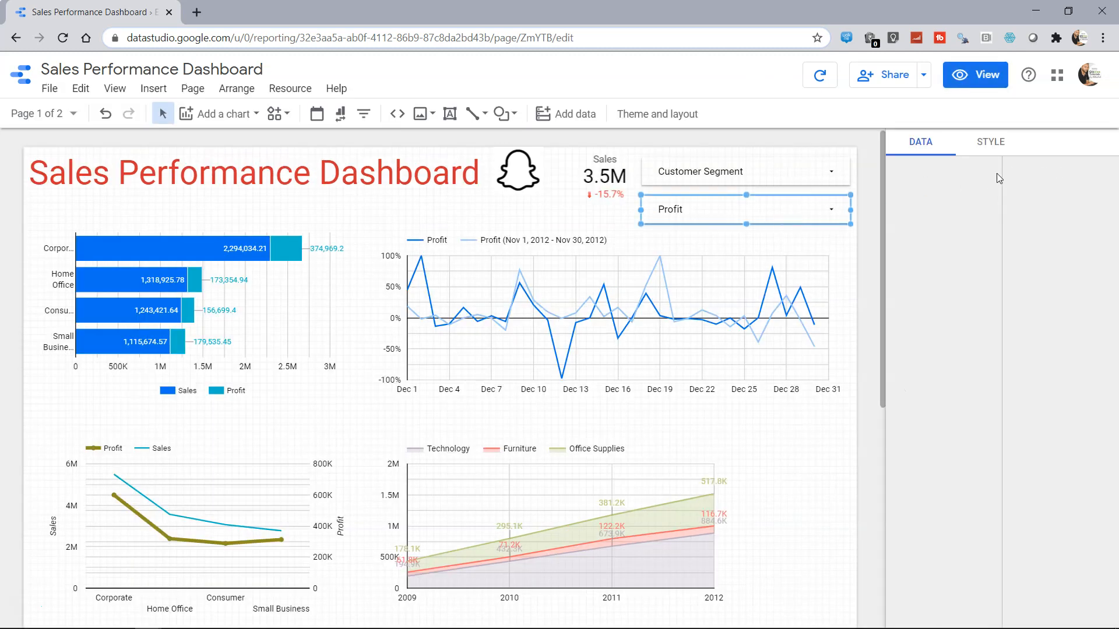
left_click(990, 141)
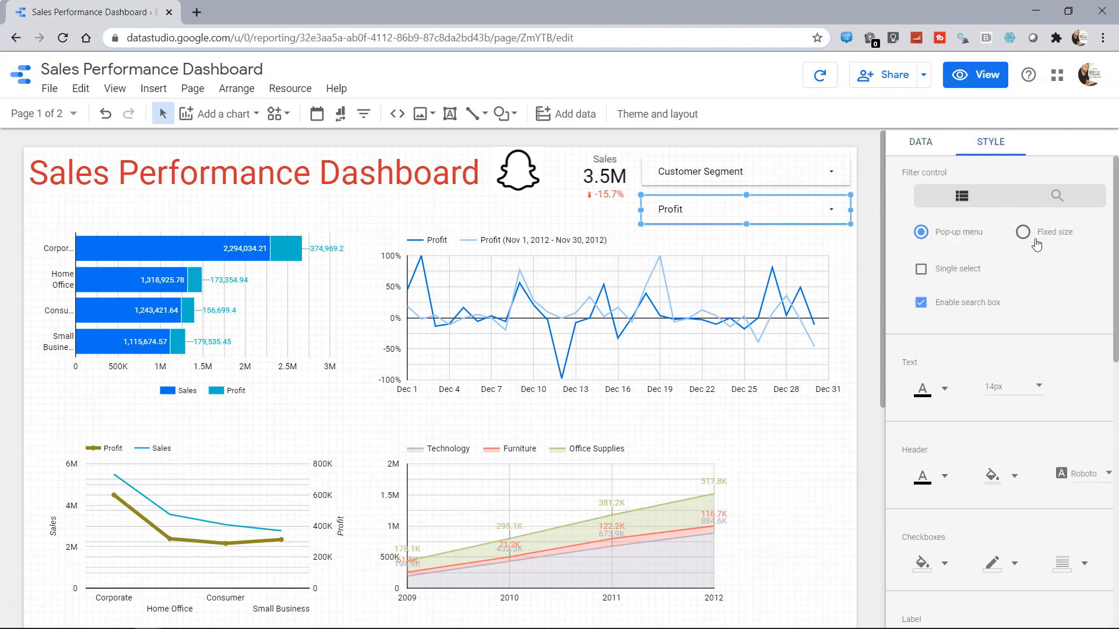
left_click(1023, 232)
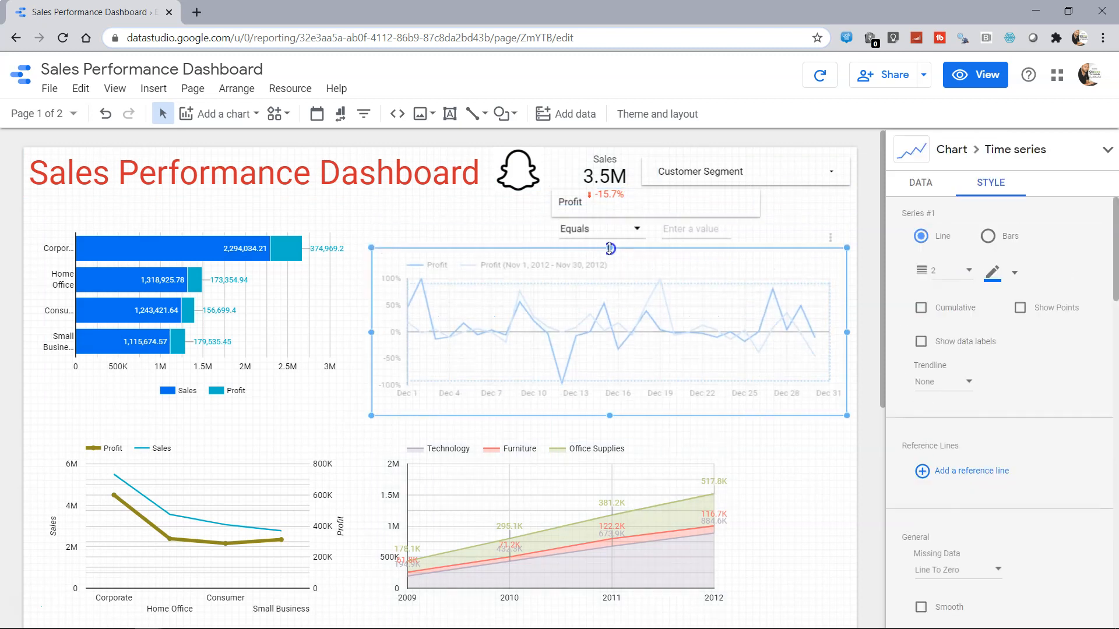
In view mode, set the Profit filter condition to >= 10
left_click(974, 74)
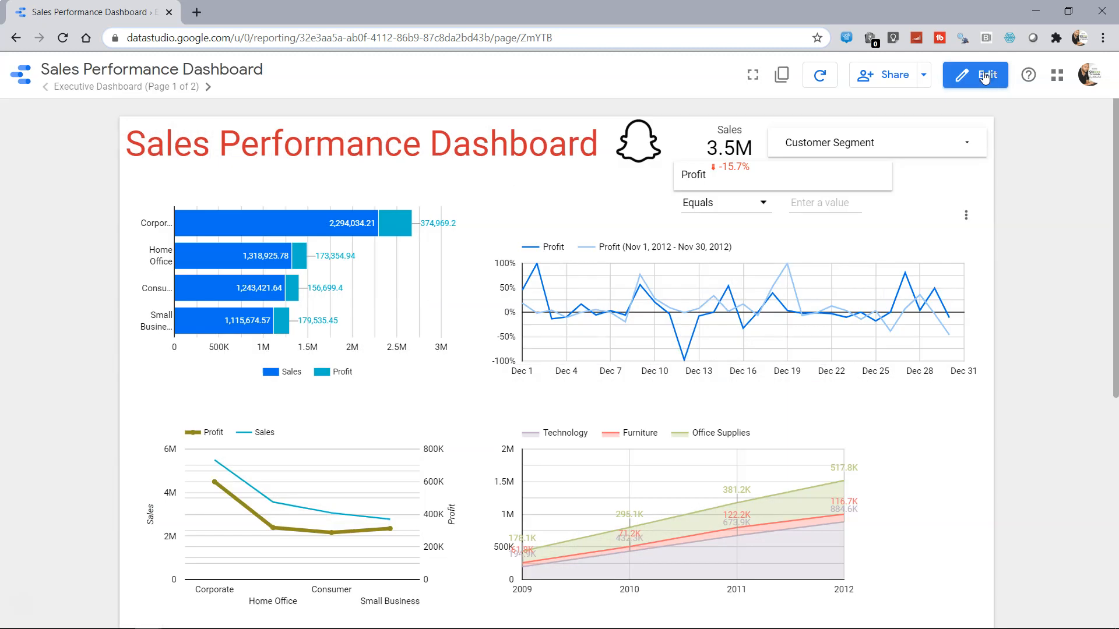
left_click(723, 202)
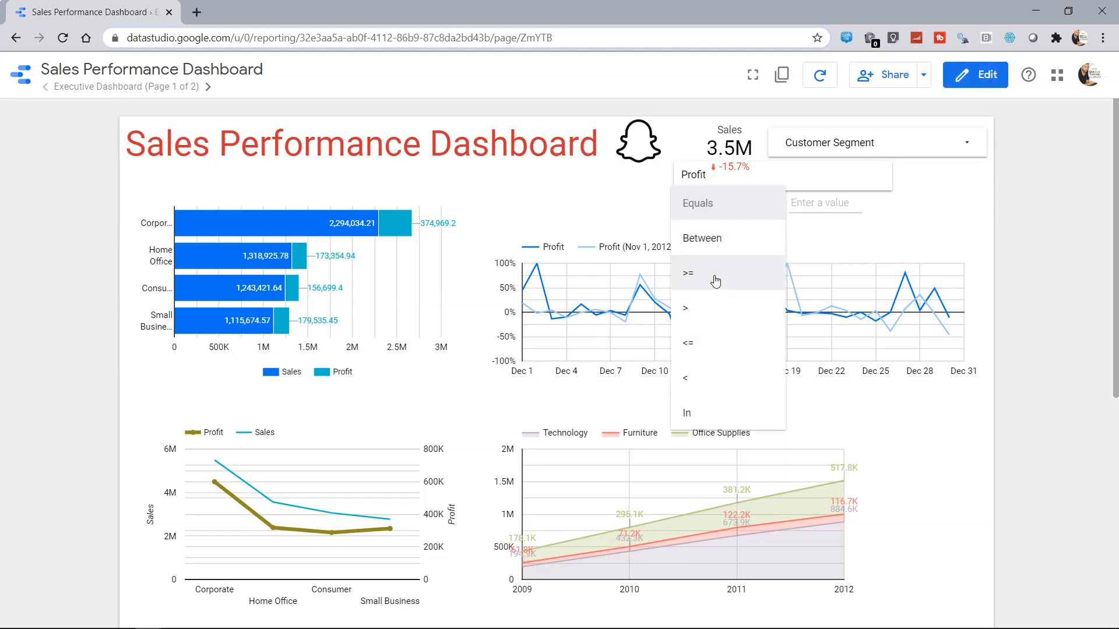
left_click(688, 273)
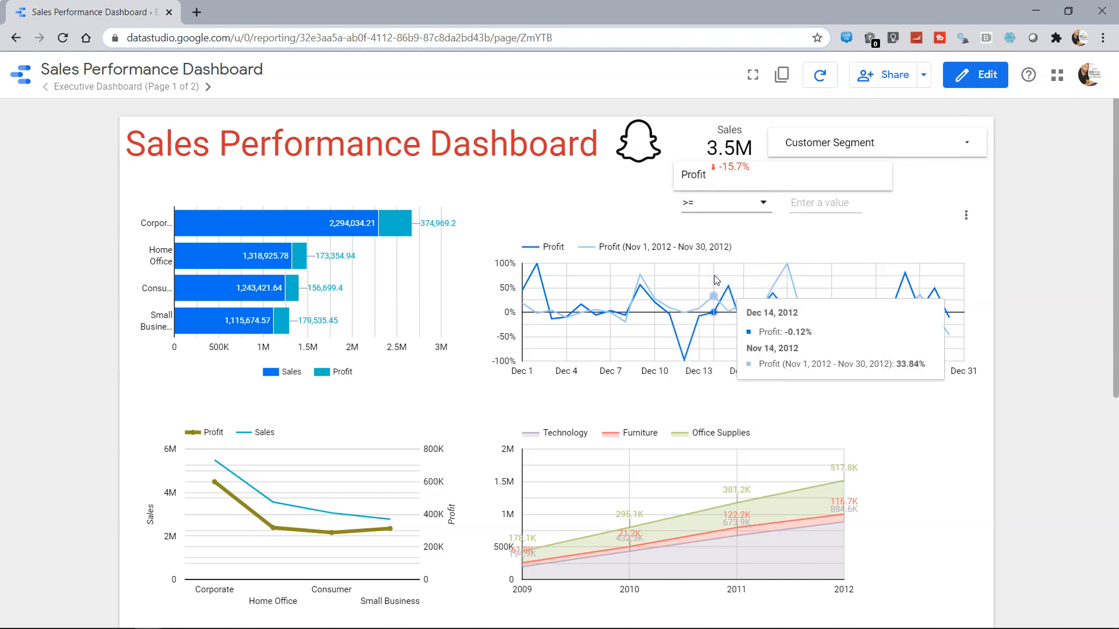
type("10")
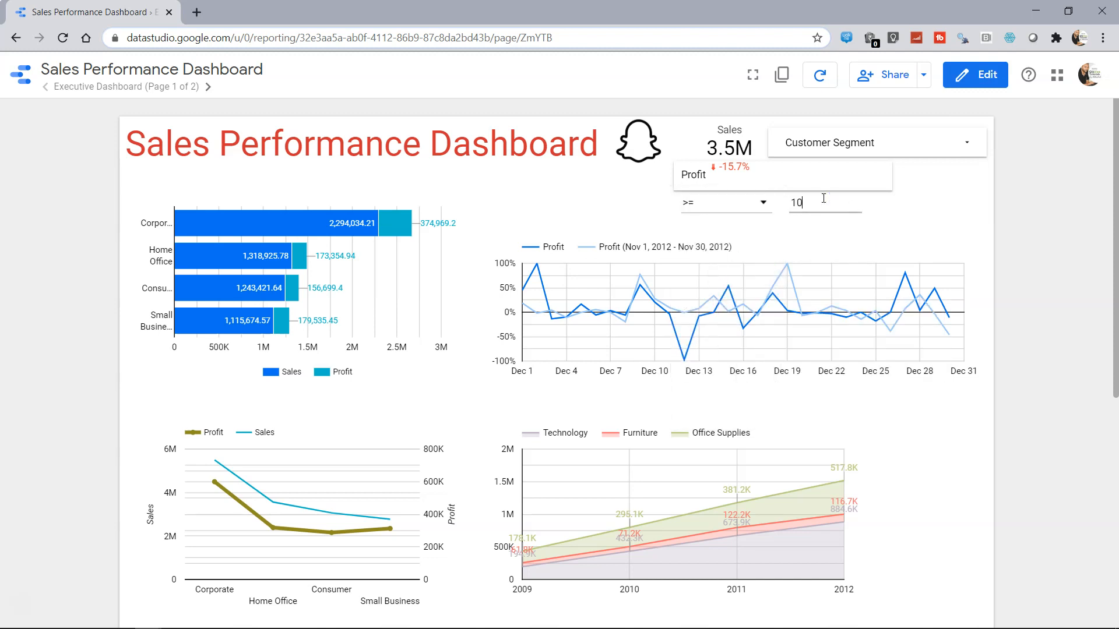
scroll("down", 3)
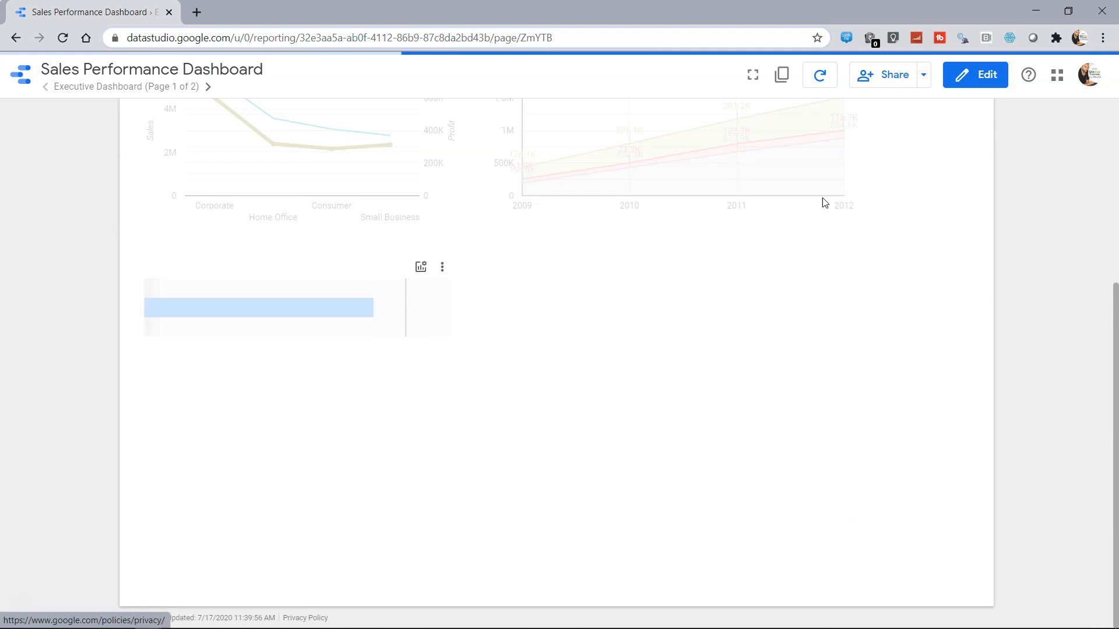